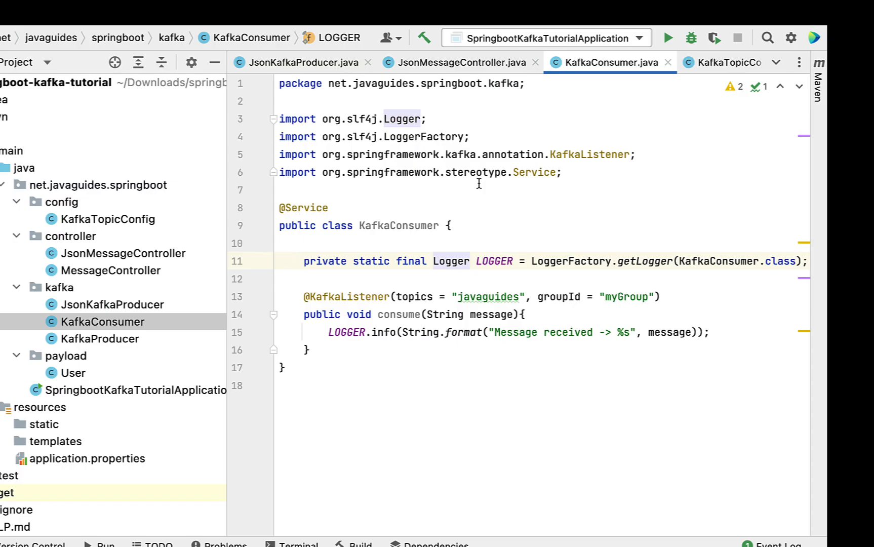
Create a new Java class named JsonKafkaConsumer in the kafka package
{"action": "left_click", "coordinate": [59, 287]}
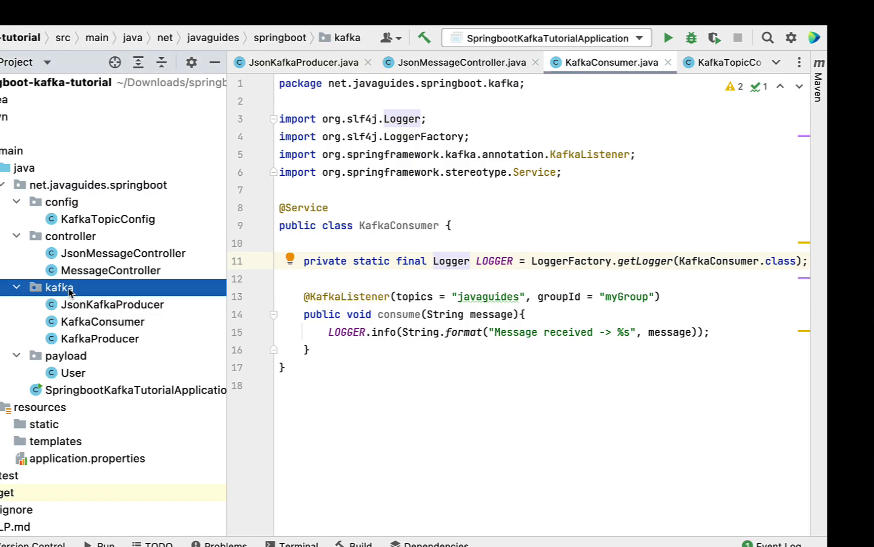
{"action": "right_click", "coordinate": [58, 286]}
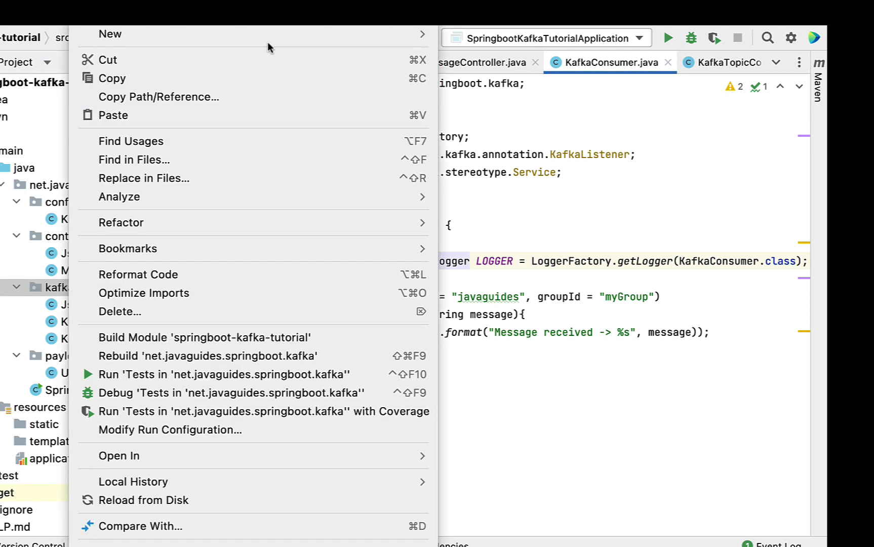
{"action": "left_click", "coordinate": [110, 34]}
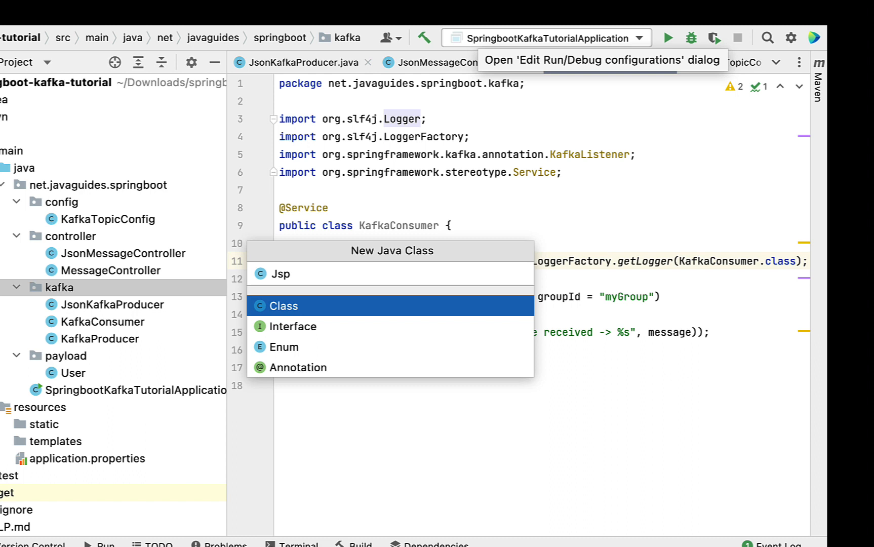
{"action": "type", "text": "JsonKaf"}
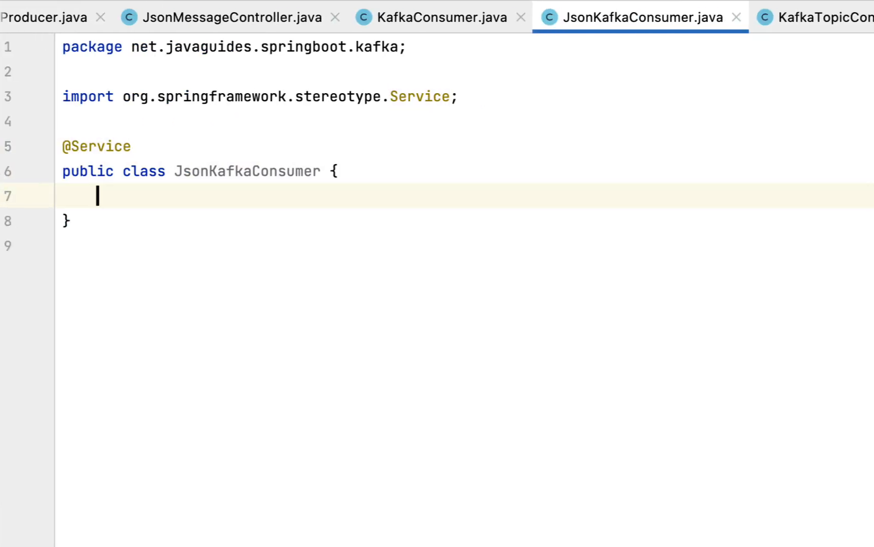
Declare private static final LOGGER = LoggerFactory.getLogger(JsonKafkaConsumer.class) with auto-imports
{"action": "type", "text": "private static final"}
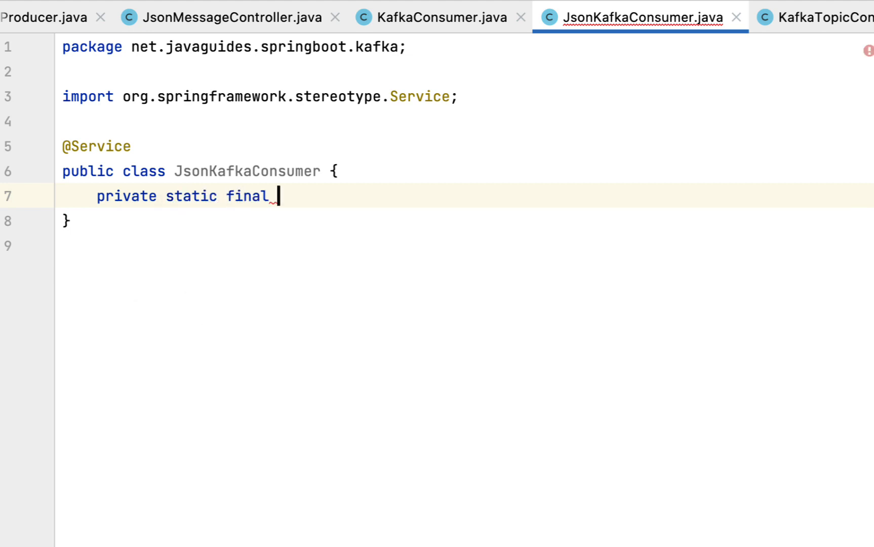
{"action": "type", "text": "Logger"}
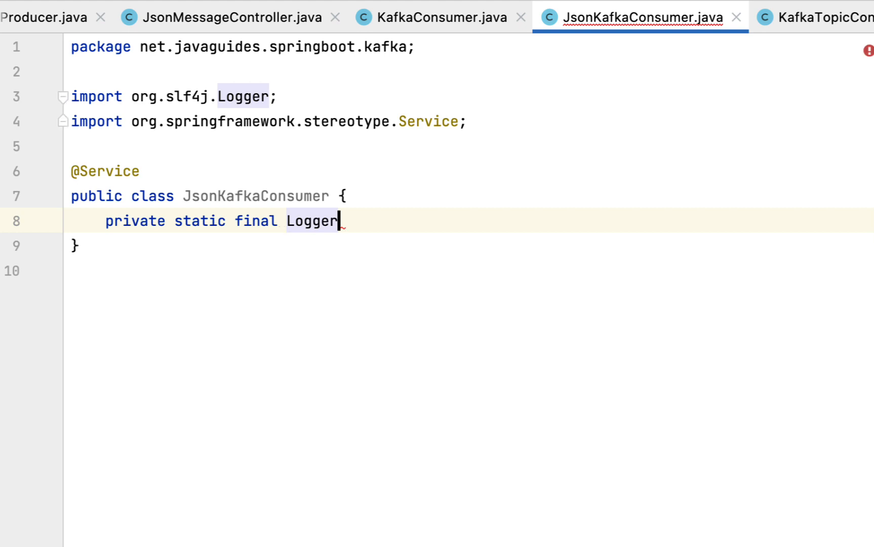
{"action": "type", "text": "LOGGER ="}
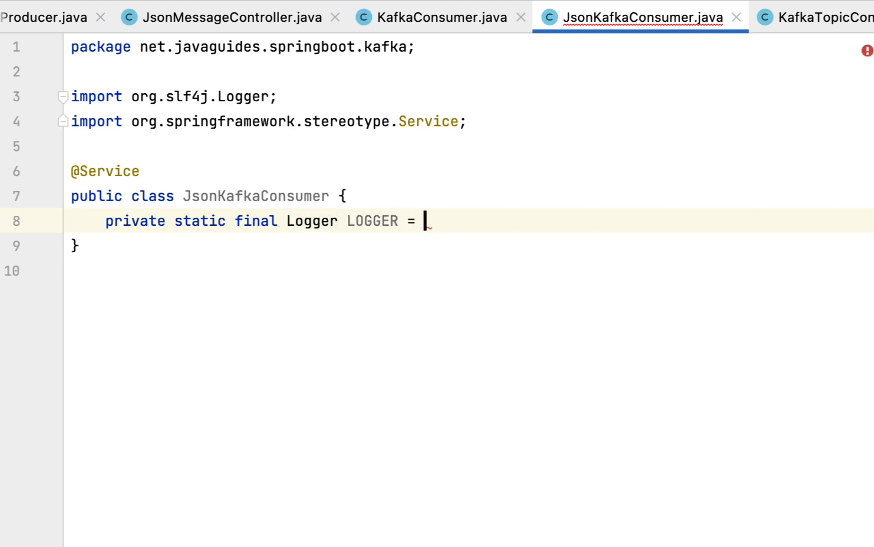
{"action": "type", "text": "LoggerFactory"}
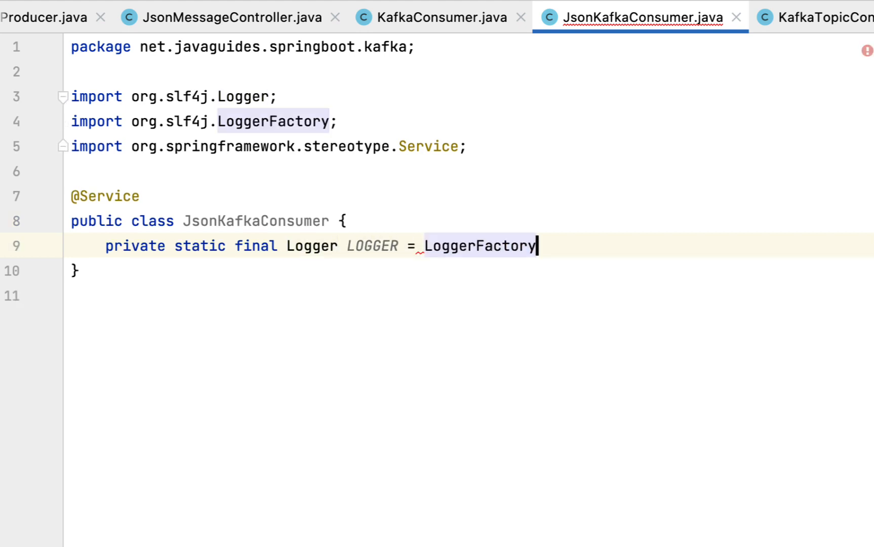
{"action": "type", "text": ".getLogger("}
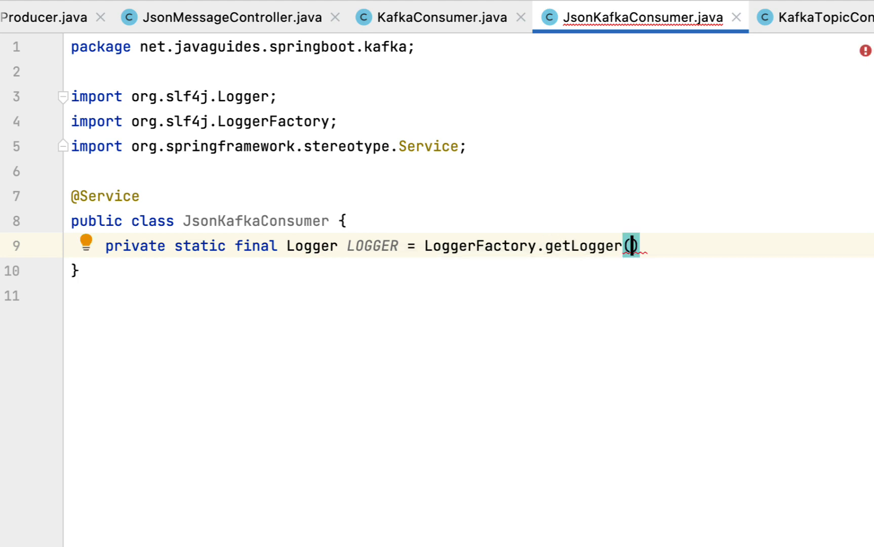
{"action": "type", "text": "JsonKafkaConsumer."}
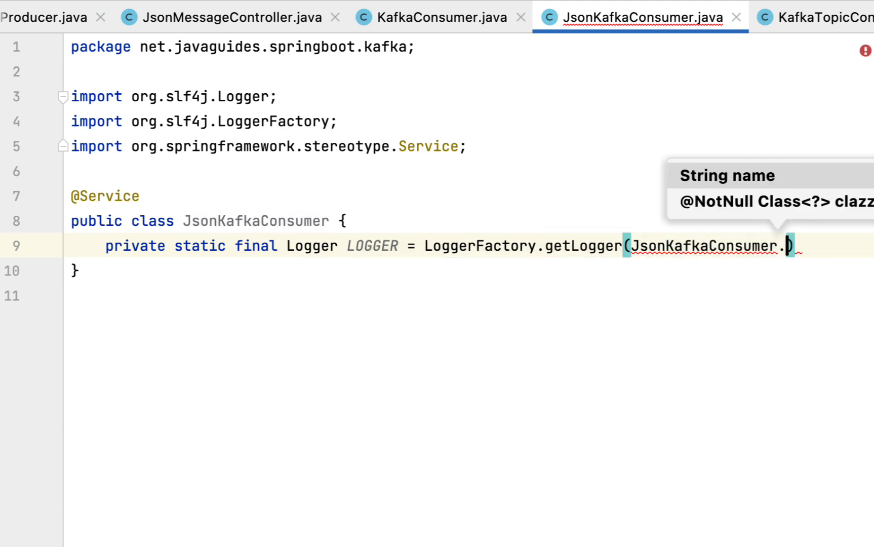
{"action": "type", "text": "class);"}
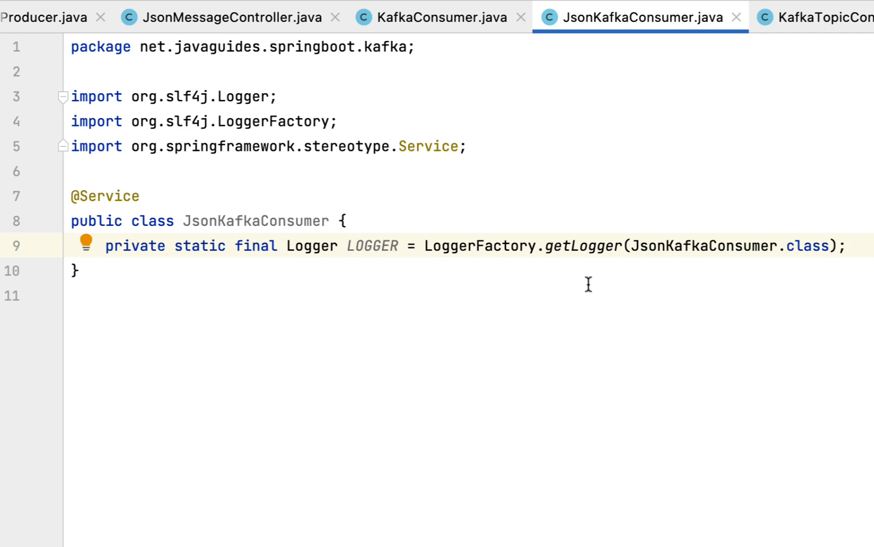
{"action": "key", "text": "enter"}
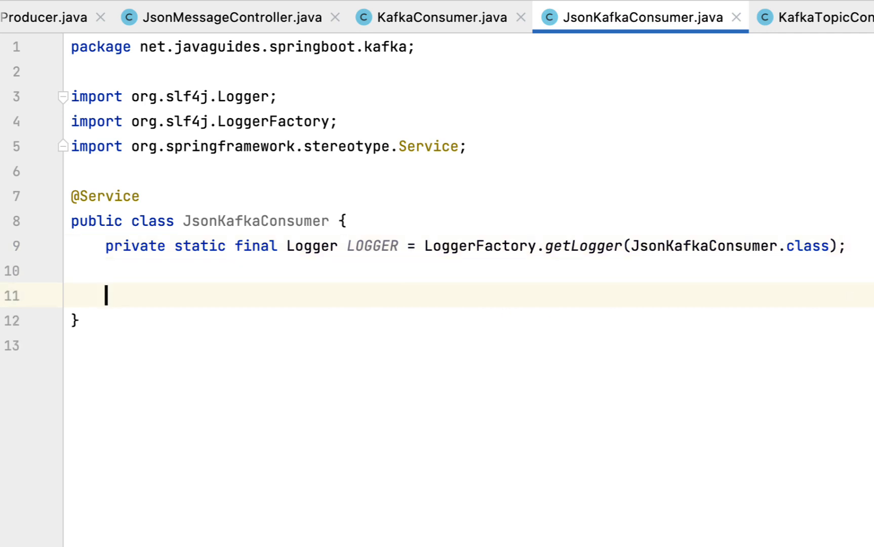
Add an empty public void consume(User user) method, importing User, and begin its Kafka annotation
{"action": "type", "text": "public void"}
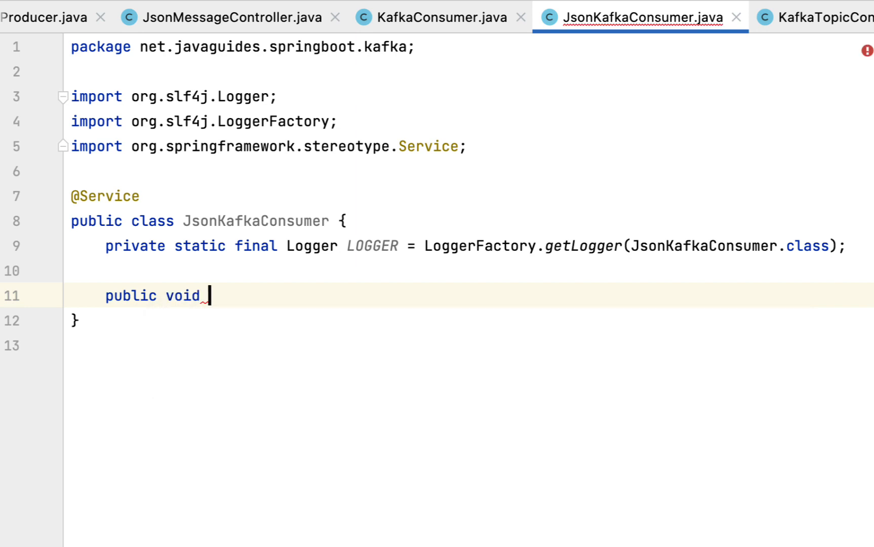
{"action": "type", "text": "consume"}
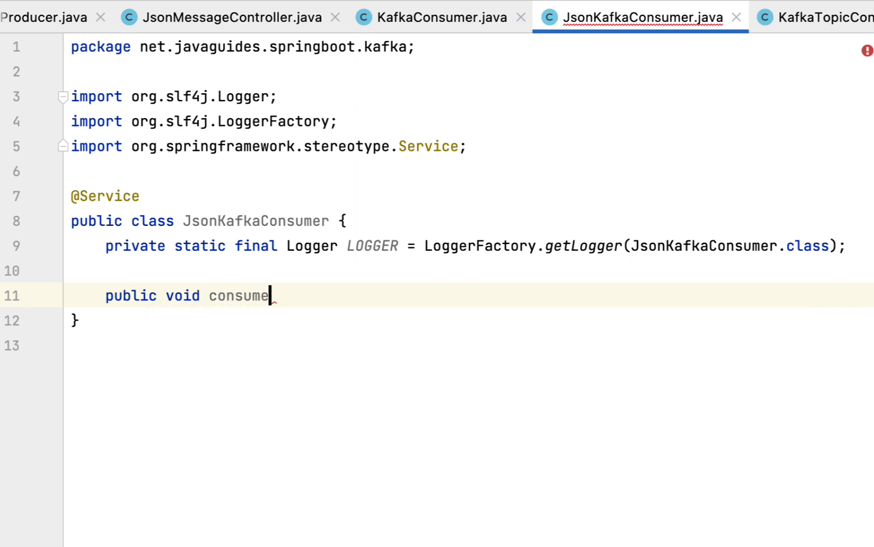
{"action": "type", "text": "(User"}
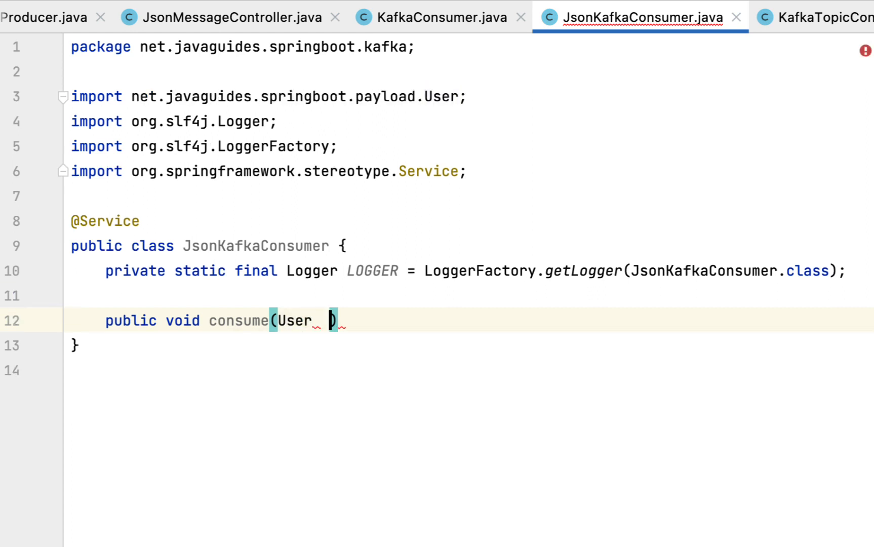
{"action": "type", "text": "user"}
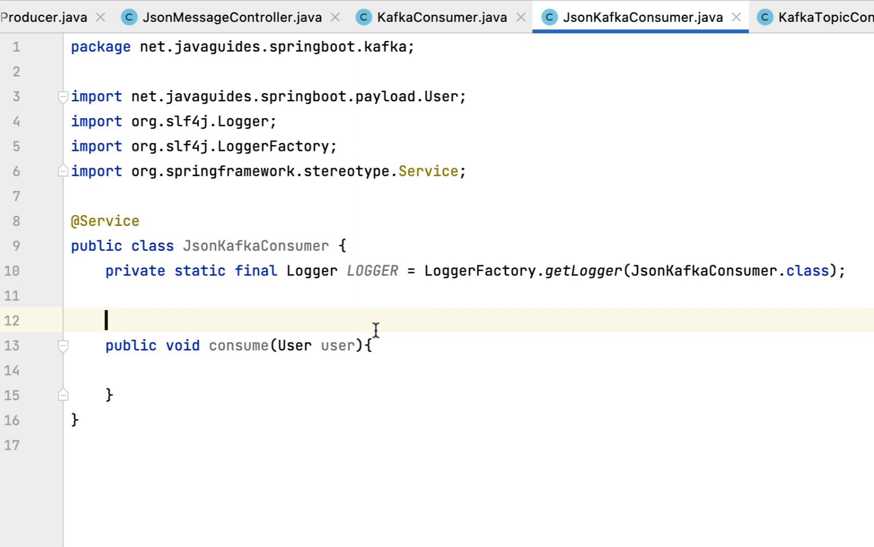
{"action": "type", "text": "@Kaf"}
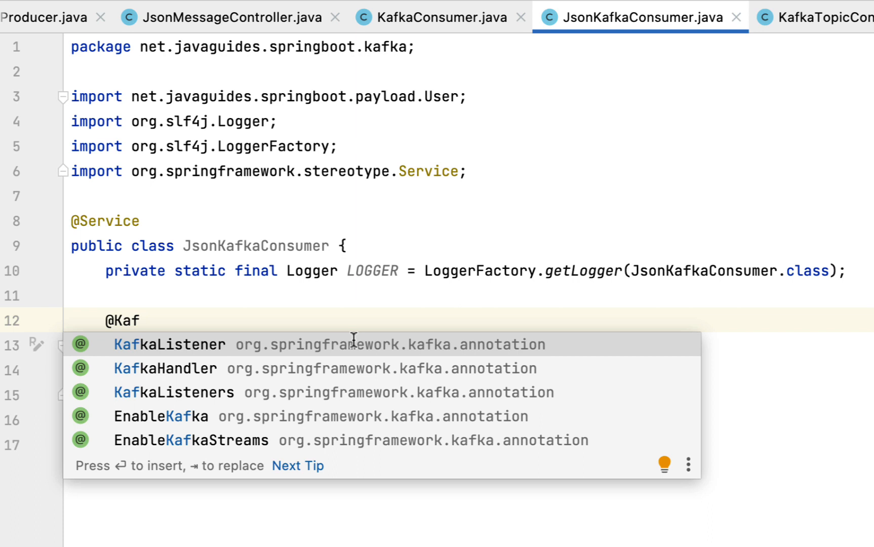
{"action": "mouse_move", "coordinate": [270, 357]}
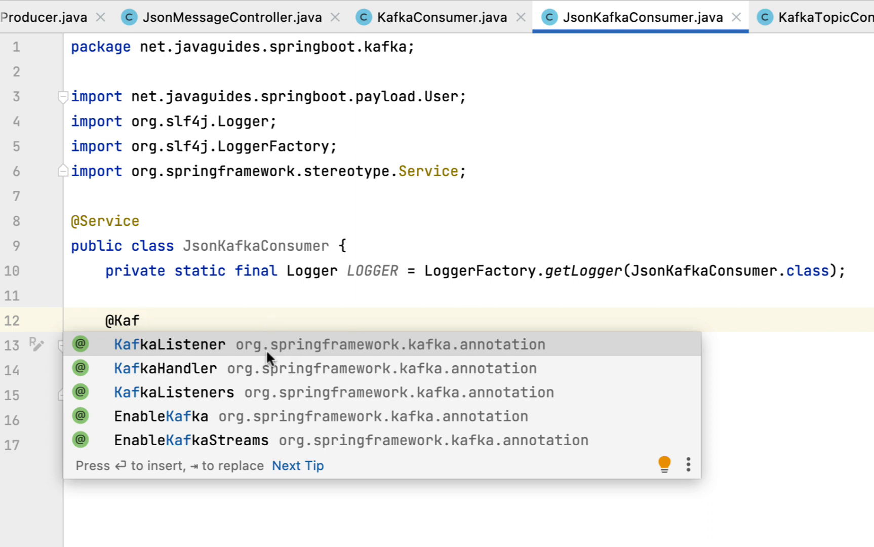
{"action": "mouse_move", "coordinate": [416, 360]}
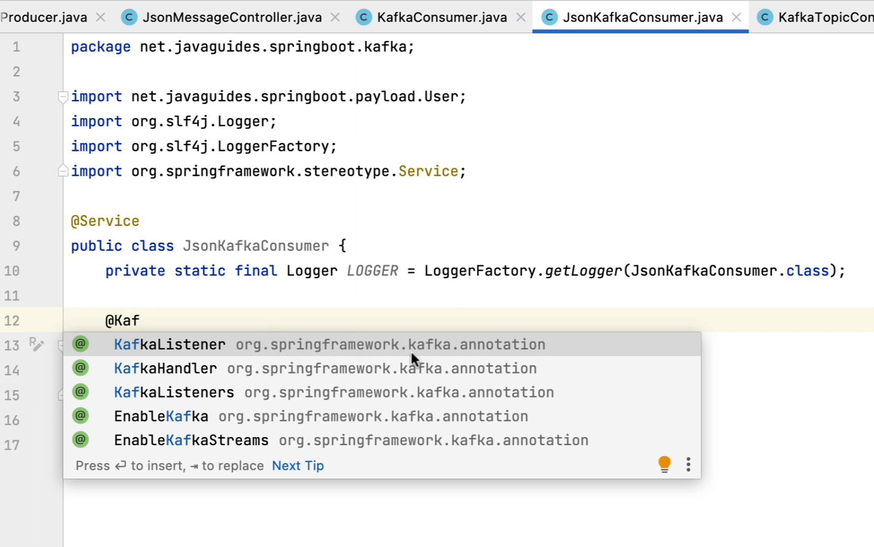
{"action": "left_click", "coordinate": [168, 345]}
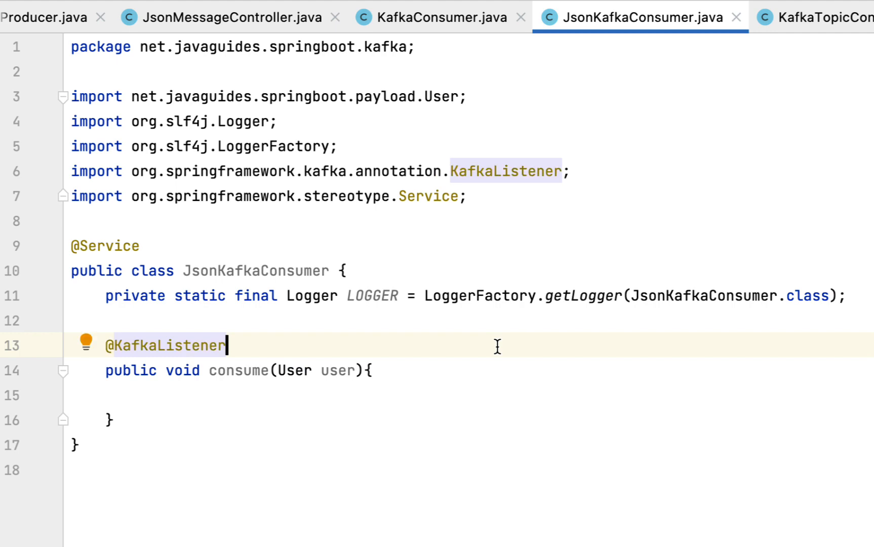
{"action": "type", "text": "(topics = \""}
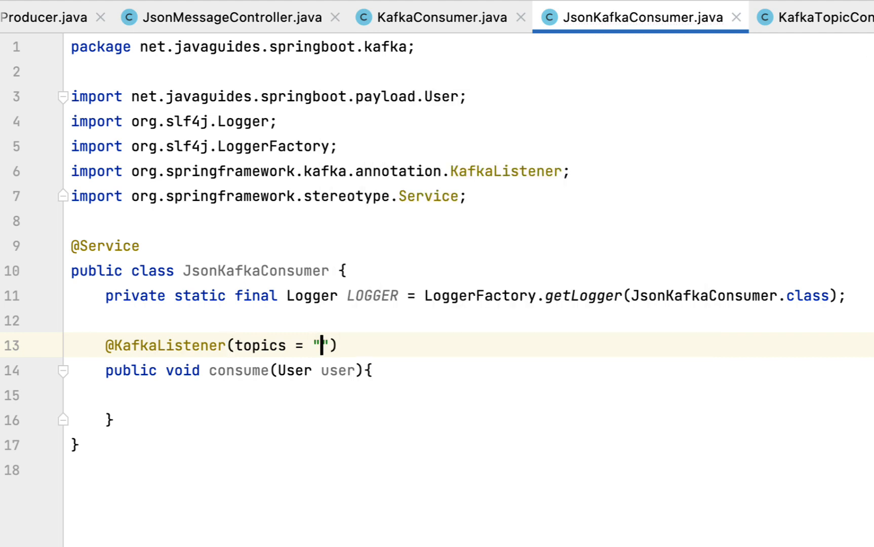
{"action": "type", "text": "javaguides"}
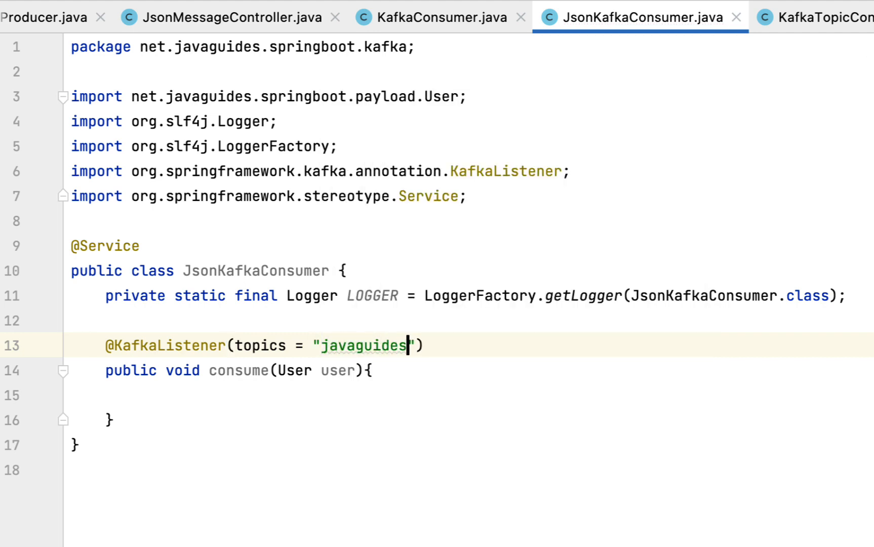
{"action": "type", "text": "_json"}
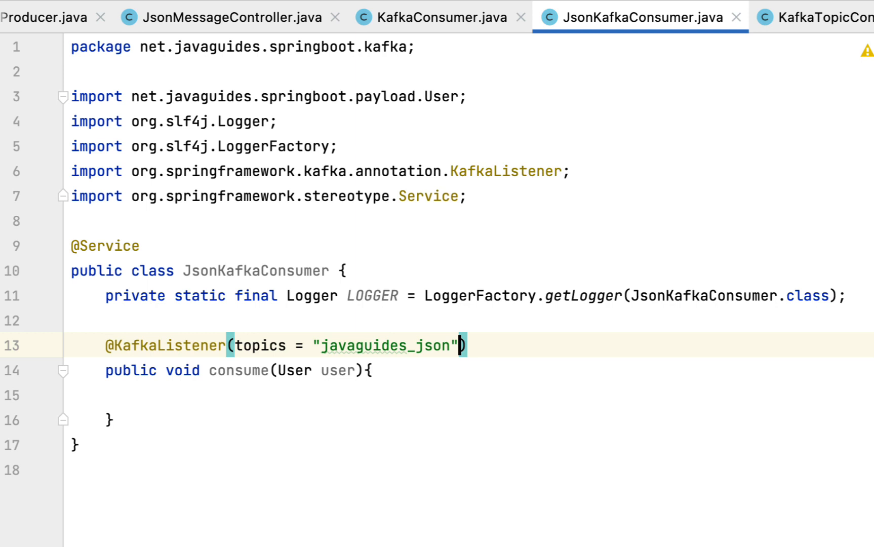
{"action": "type", "text": ", groupId = \""}
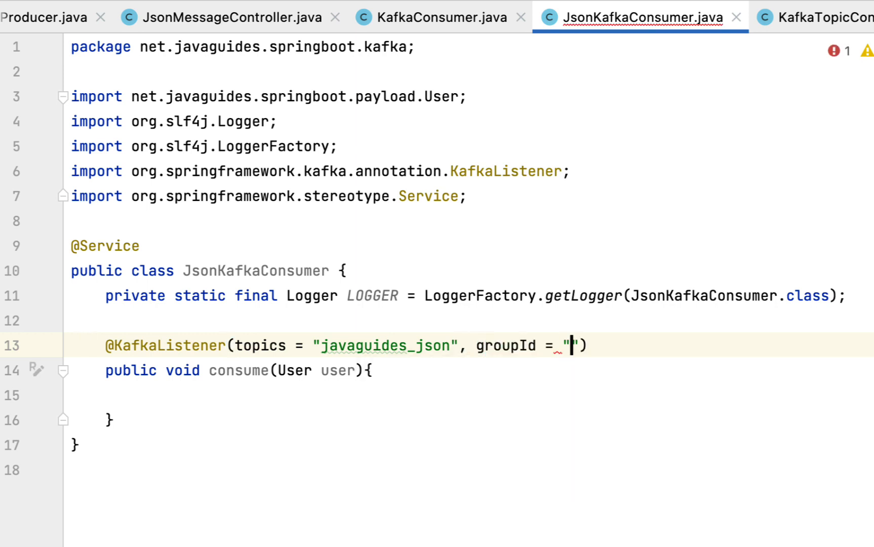
{"action": "type", "text": "my"}
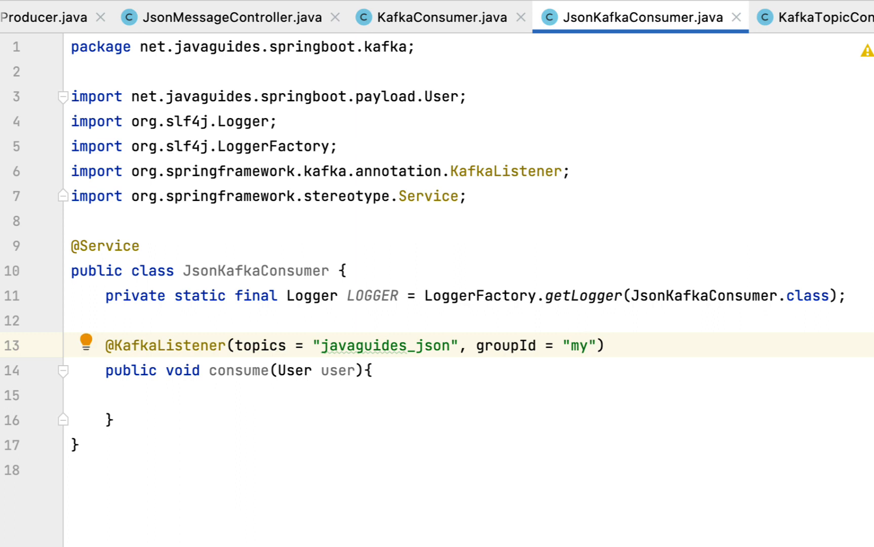
{"action": "type", "text": "Group"}
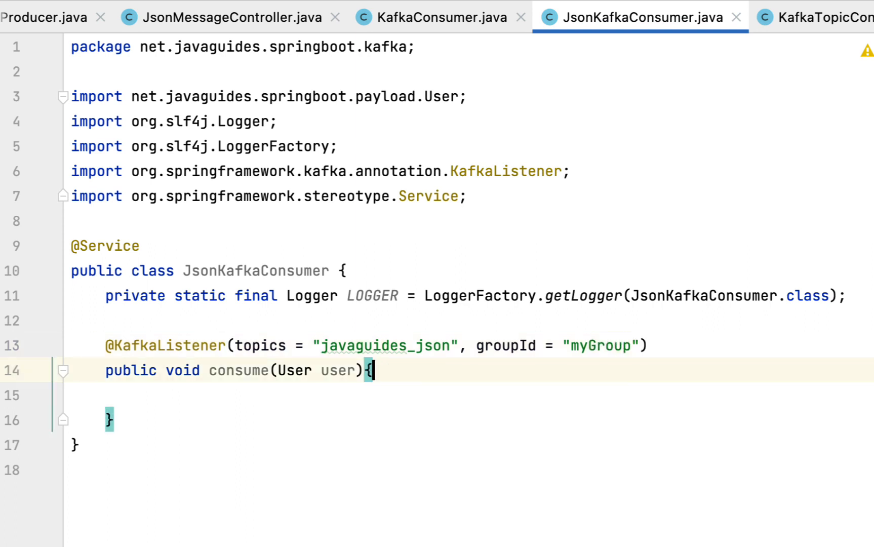
Start a LOGGER.info(String.format(...)) call inside the consume method body
{"action": "left_click", "coordinate": [141, 395]}
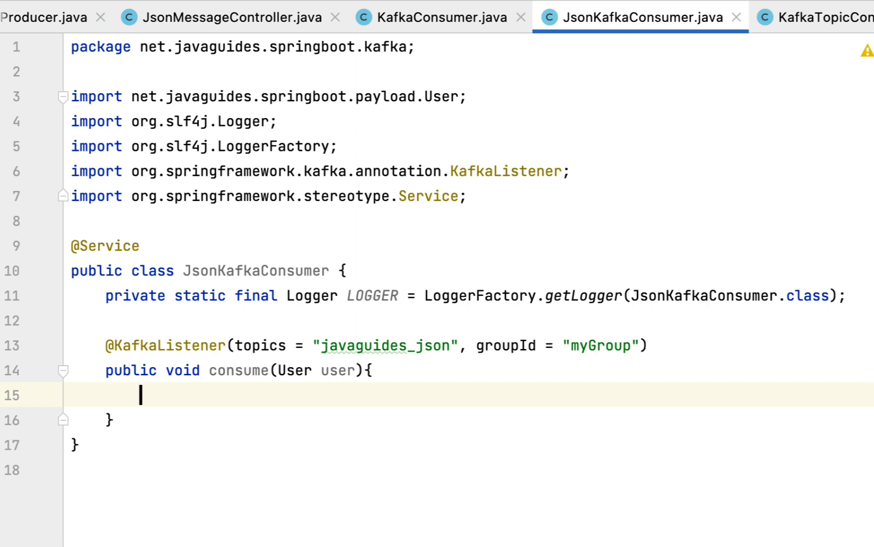
{"action": "double_click", "coordinate": [334, 370]}
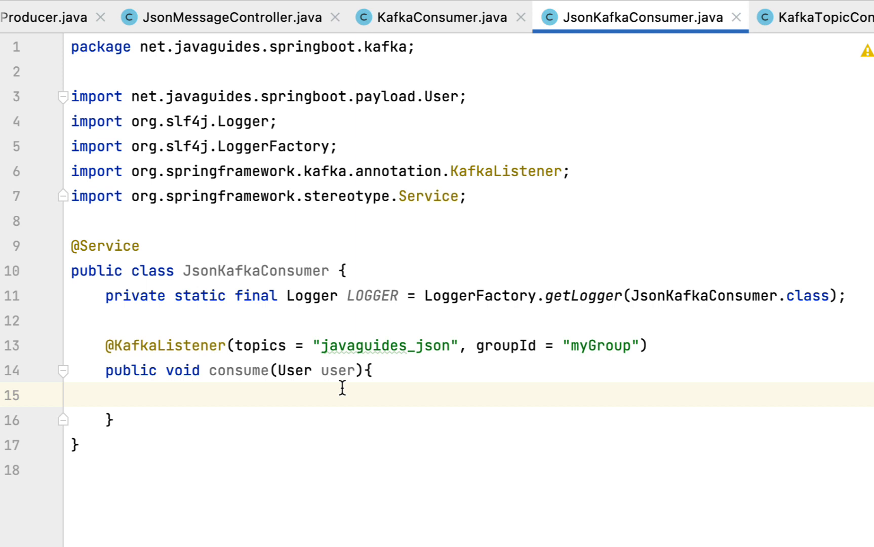
{"action": "type", "text": "Logger.i"}
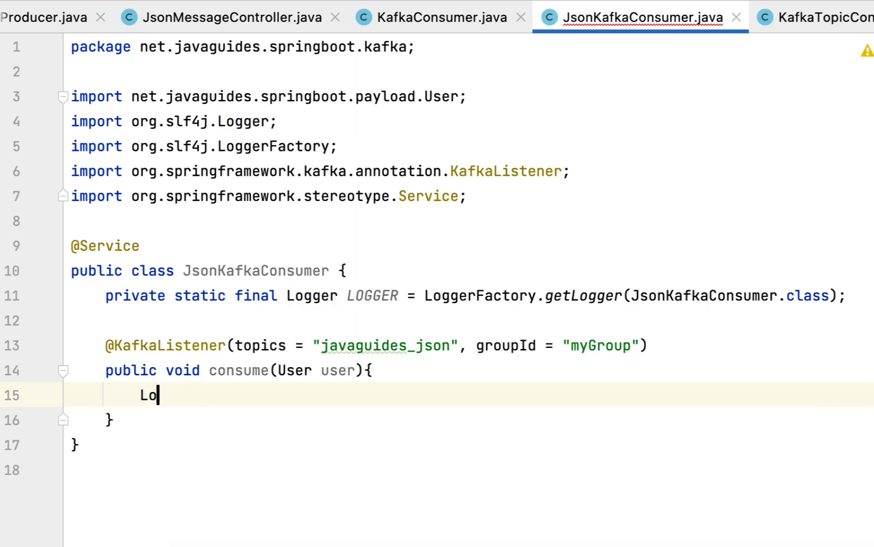
{"action": "type", "text": "LOGGER"}
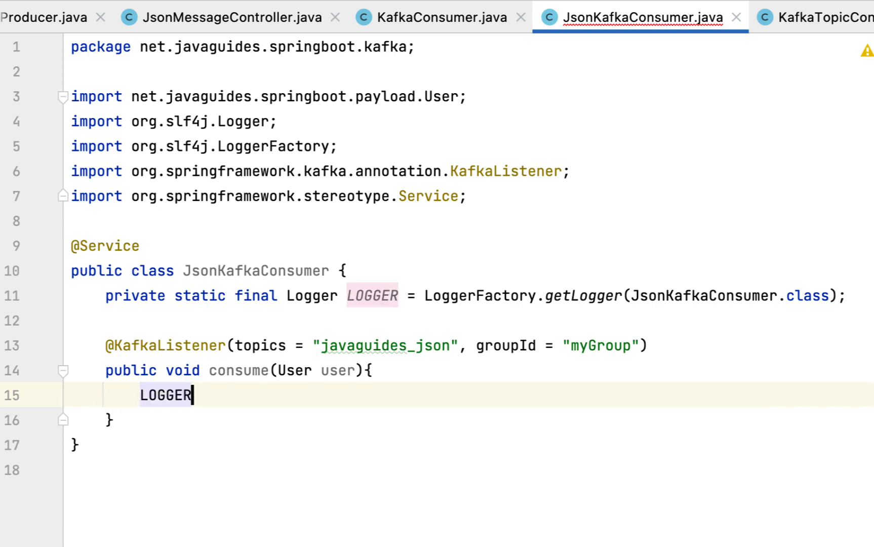
{"action": "type", "text": ".info();"}
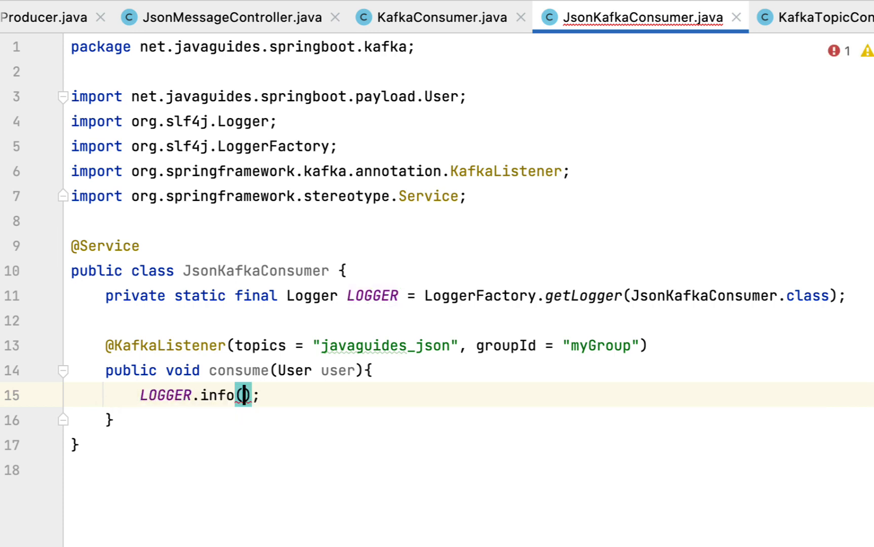
{"action": "type", "text": "Str"}
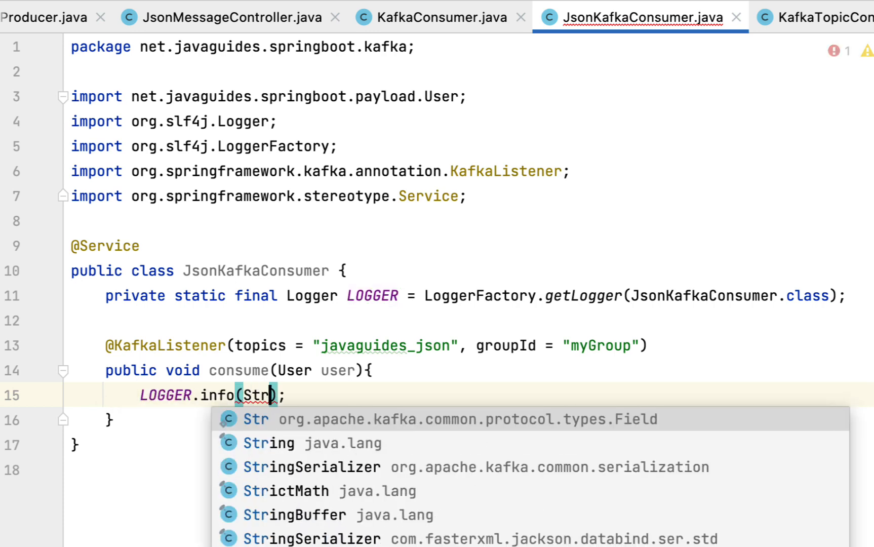
{"action": "left_click", "coordinate": [268, 443]}
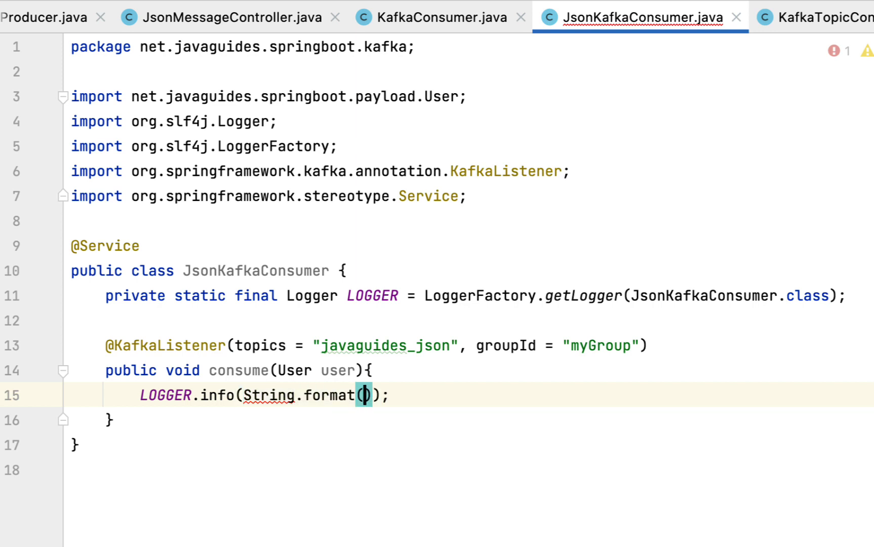
Log "Json message recieved -> %s" formatted with user.toString()
{"action": "type", "text": "\""}
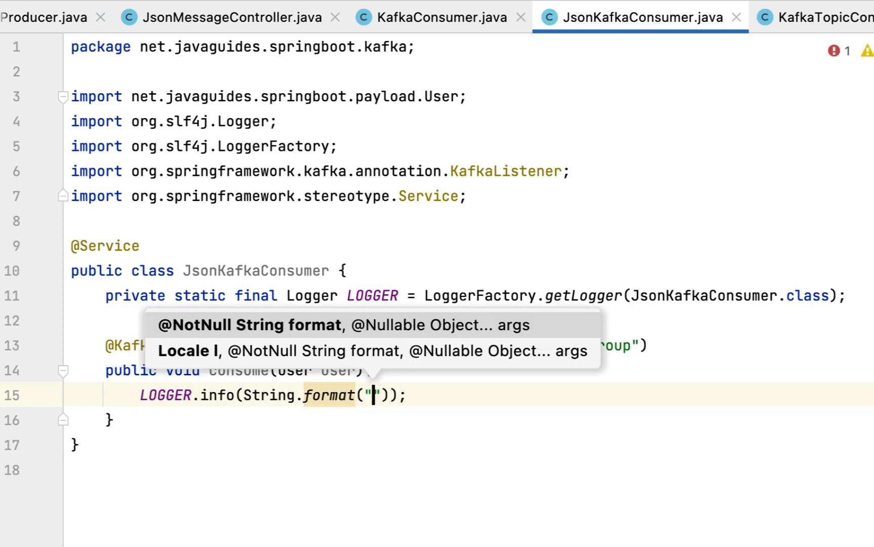
{"action": "type", "text": "Js"}
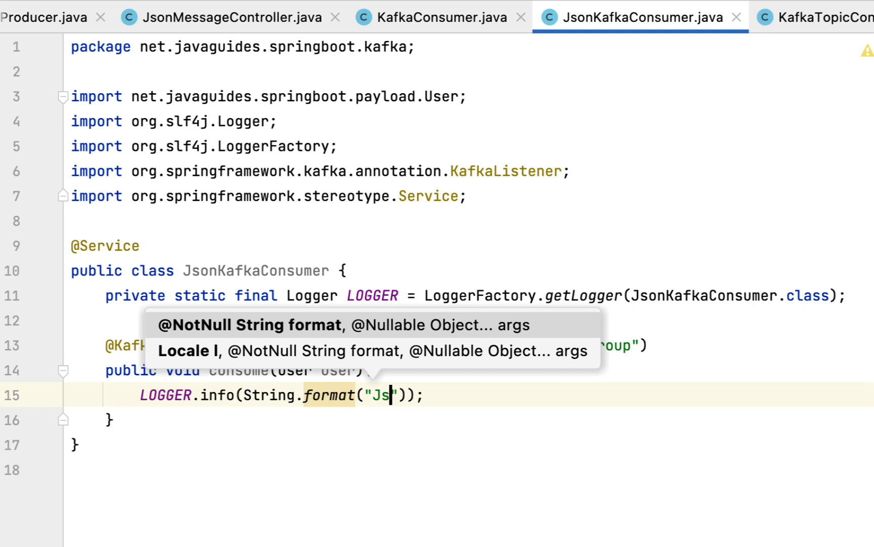
{"action": "type", "text": "on message recieved"}
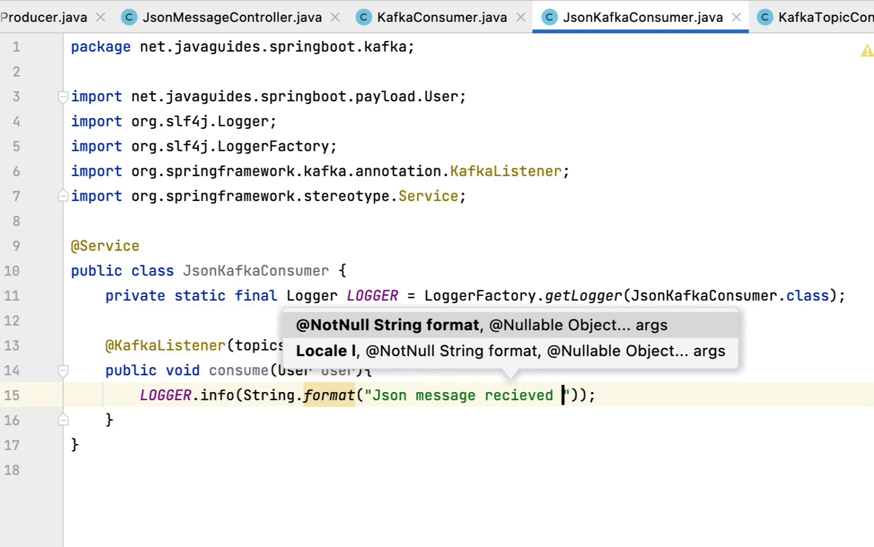
{"action": "type", "text": "->"}
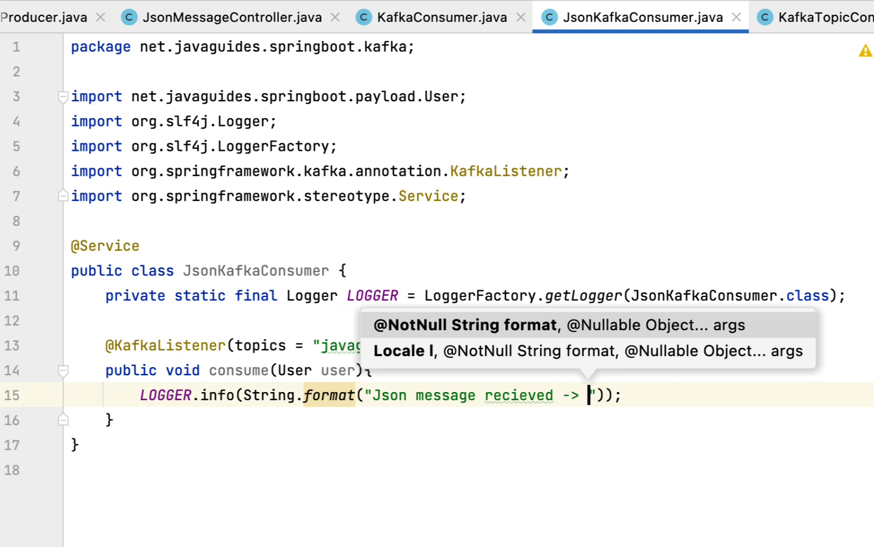
{"action": "type", "text": "%s"}
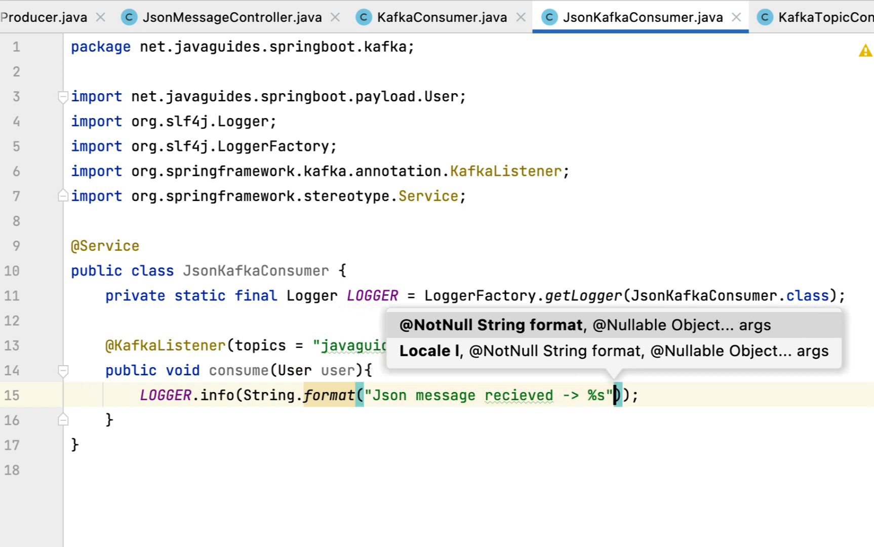
{"action": "type", "text": ", user.toString("}
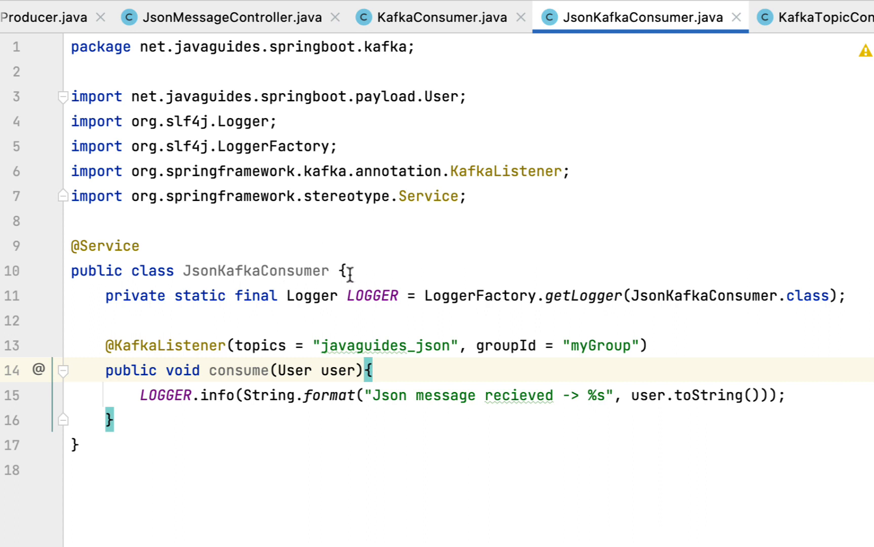
{"action": "left_click", "coordinate": [382, 370]}
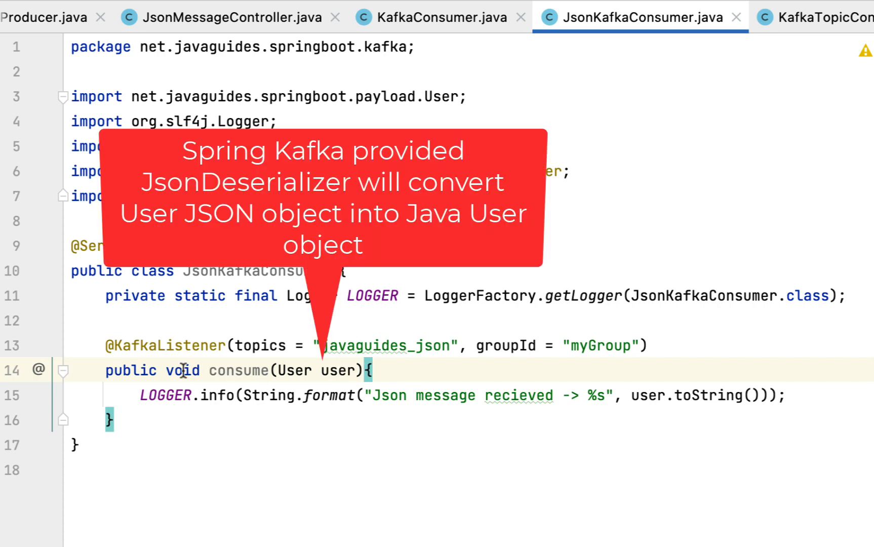
{"action": "mouse_move", "coordinate": [363, 311]}
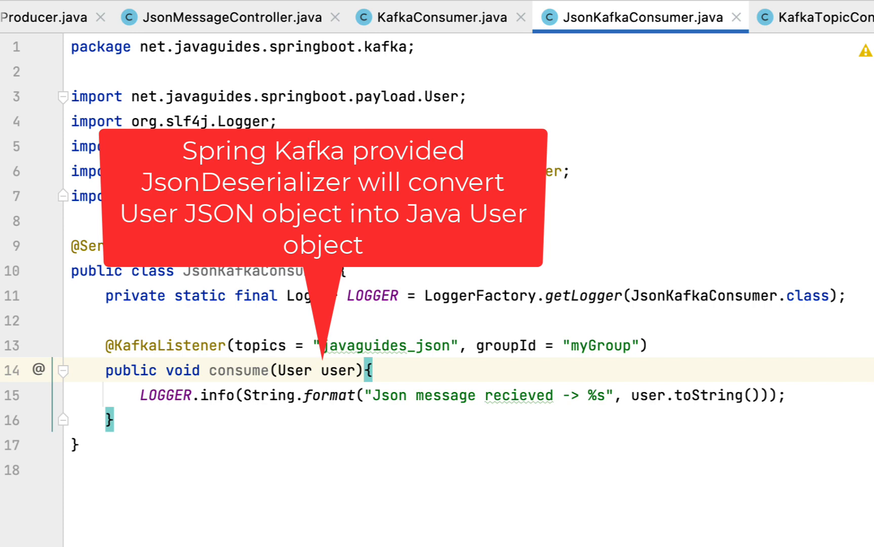
{"action": "mouse_move", "coordinate": [336, 344]}
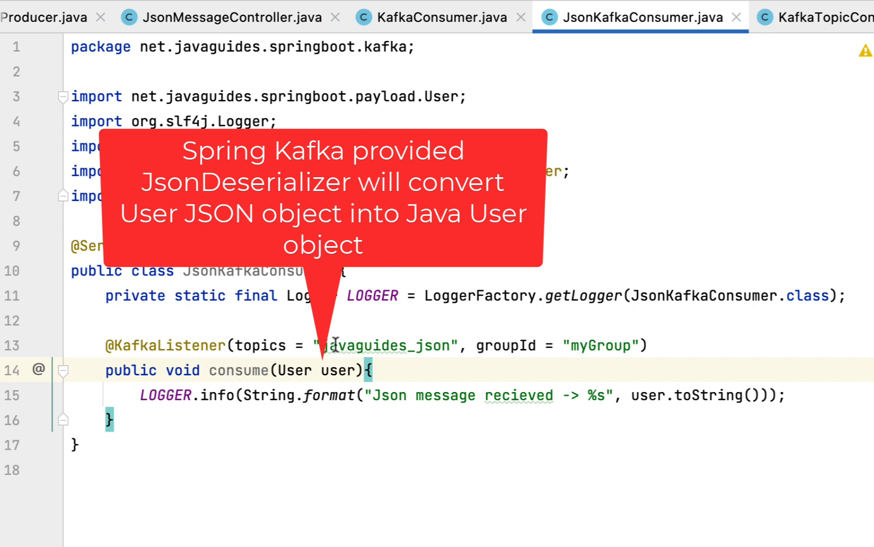
{"action": "mouse_move", "coordinate": [630, 341]}
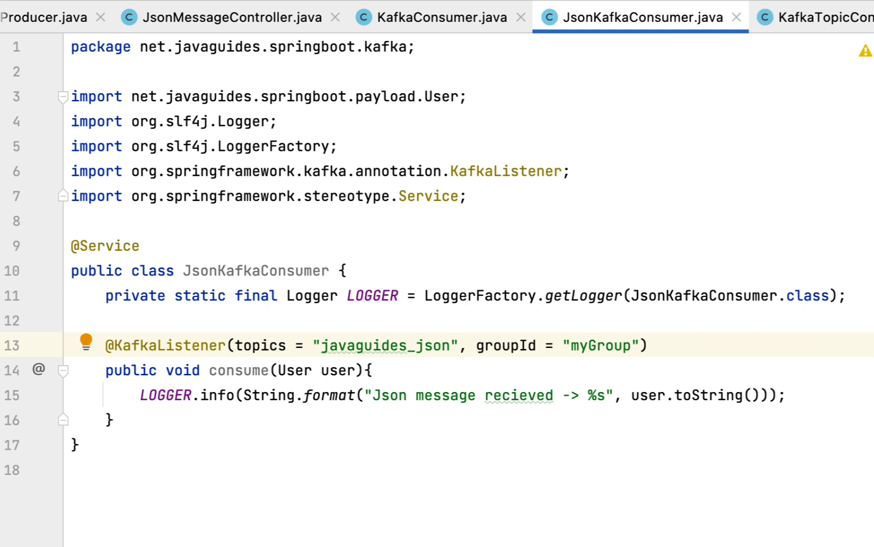
{"action": "mouse_move", "coordinate": [253, 271]}
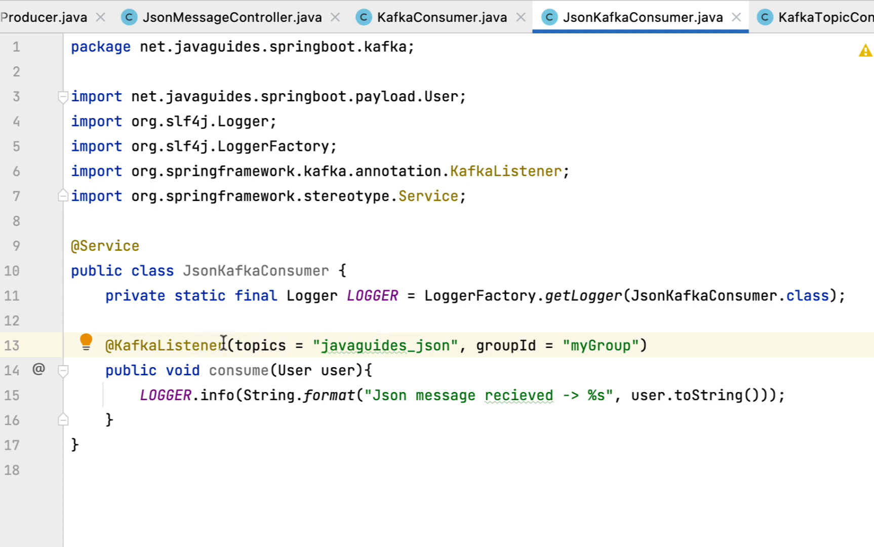
{"action": "mouse_move", "coordinate": [672, 395]}
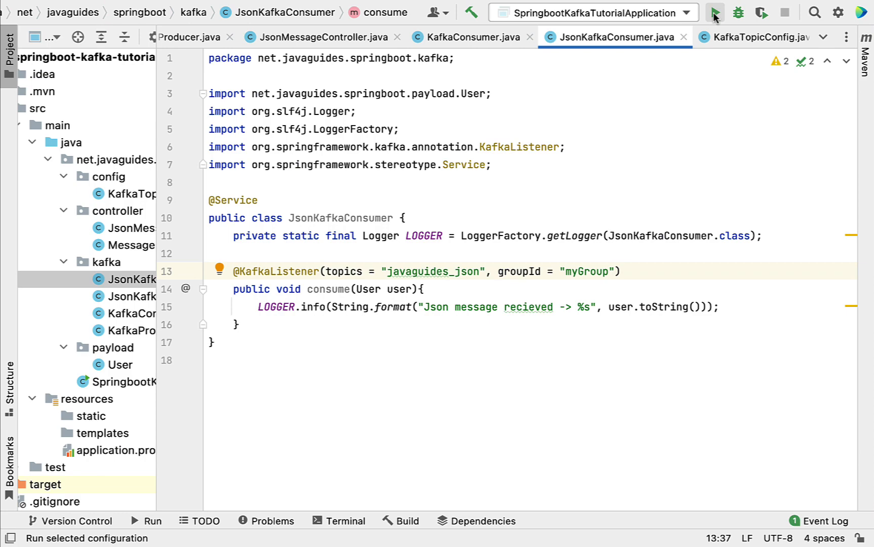
Run SpringbootKafkaTutorialApplication and read the JsonKafkaConsumer log of User id 1 Ramesh Fadatare
{"action": "left_click", "coordinate": [714, 12]}
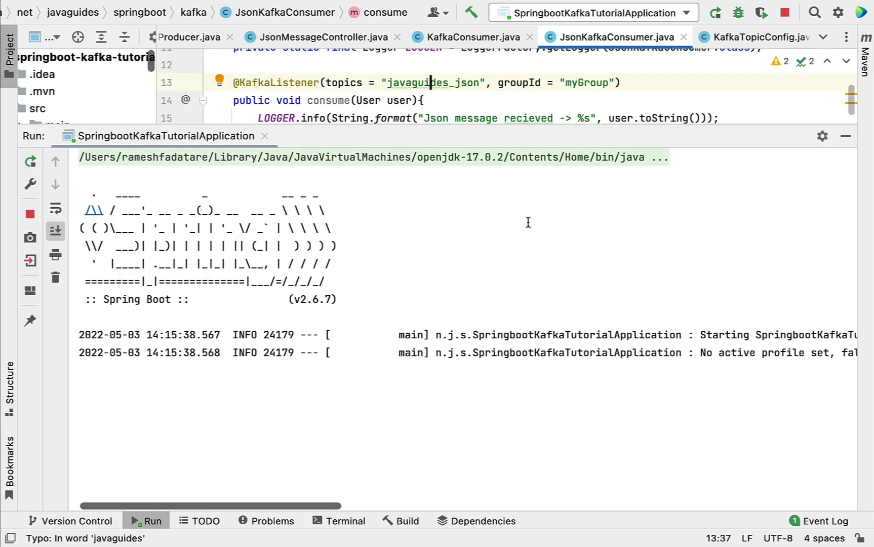
{"action": "scroll", "scroll_direction": "down", "scroll_amount": 3}
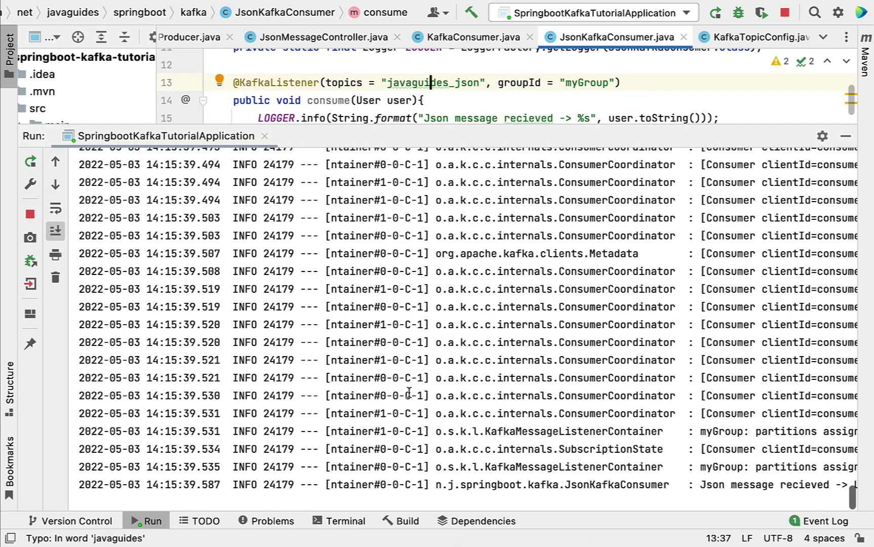
{"action": "left_click", "coordinate": [389, 378]}
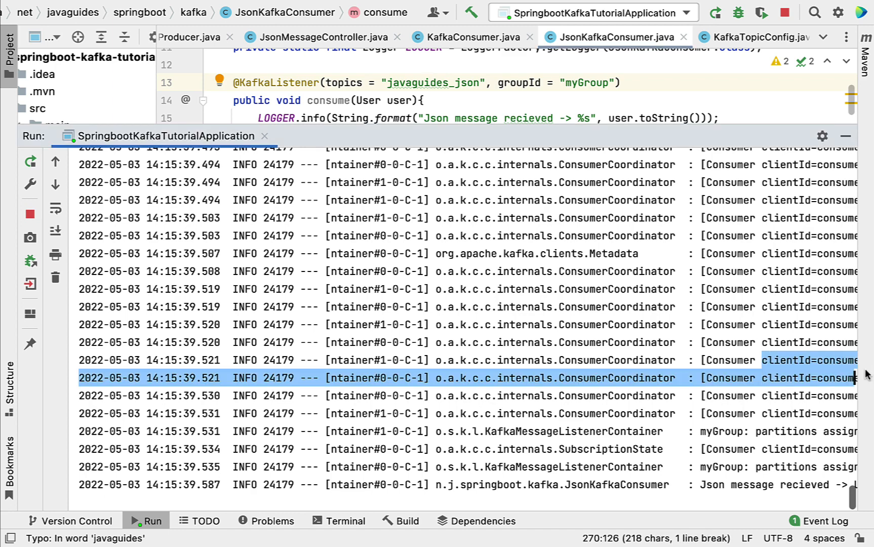
{"action": "scroll", "scroll_direction": "right", "scroll_amount": 3}
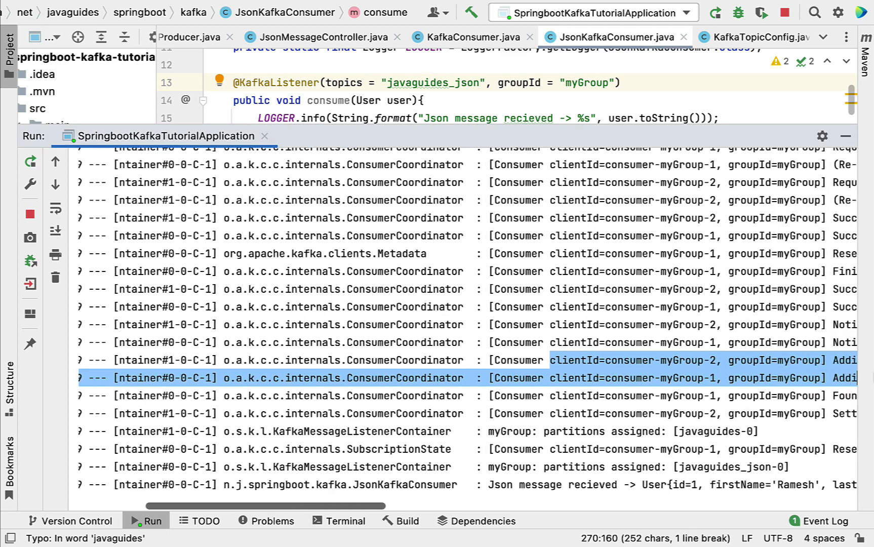
{"action": "scroll", "scroll_direction": "right", "scroll_amount": 3}
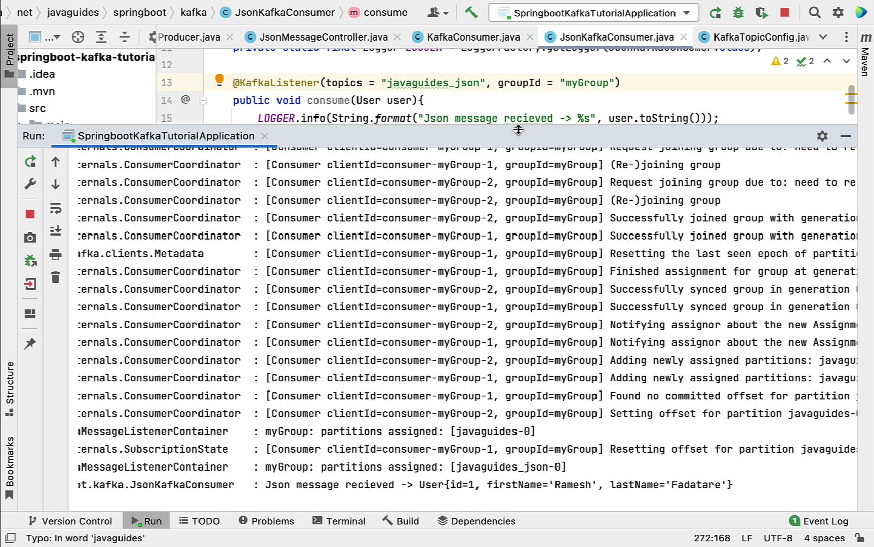
{"action": "mouse_move", "coordinate": [288, 478]}
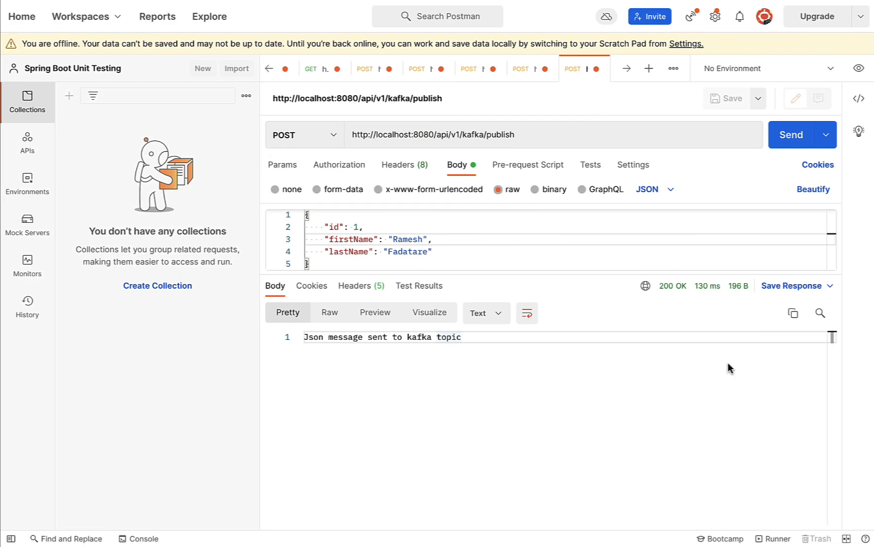
{"action": "mouse_move", "coordinate": [624, 341]}
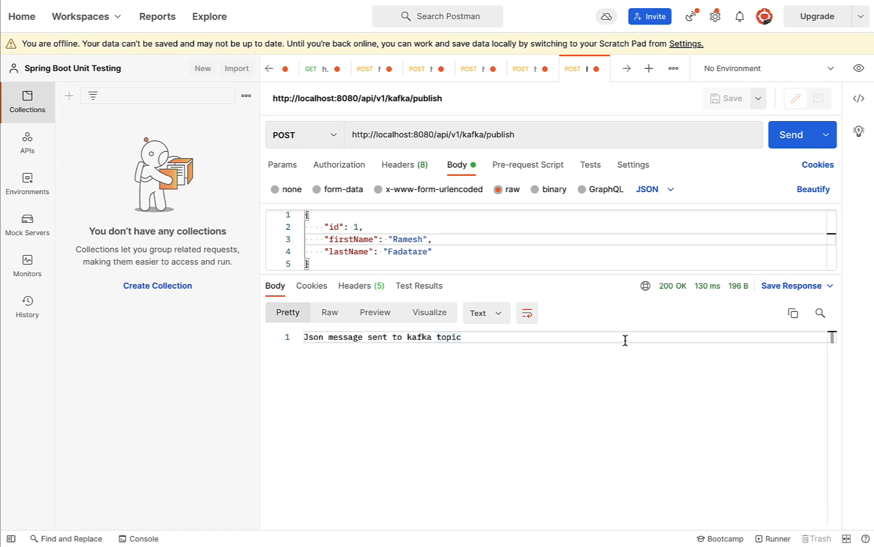
{"action": "mouse_move", "coordinate": [350, 234]}
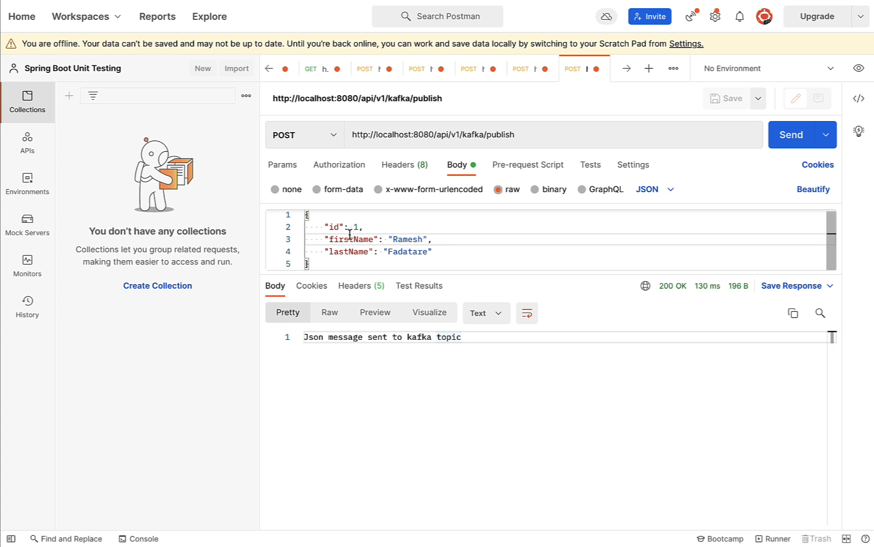
Change the JSON body to id 2, firstName Tom, lastName Cruise and send the request
{"action": "key", "text": "Backspace"}
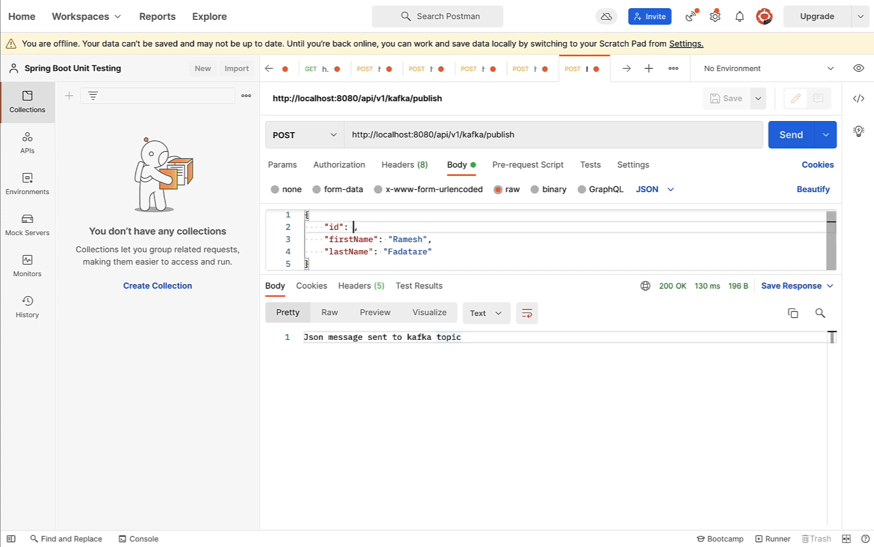
{"action": "type", "text": "2"}
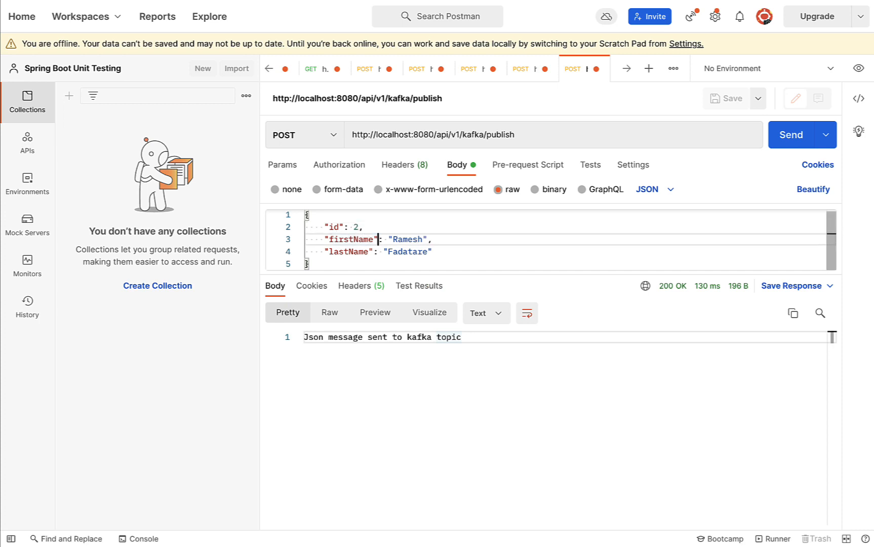
{"action": "key", "text": "Backspace"}
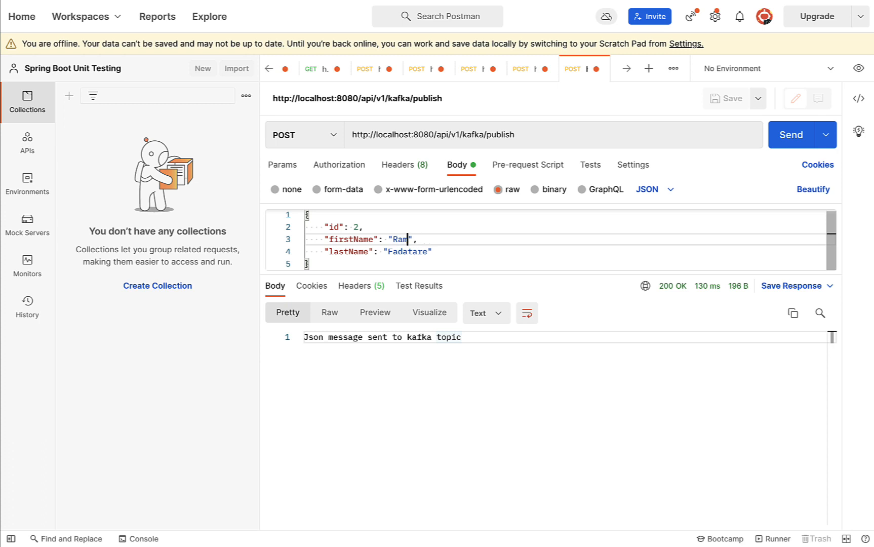
{"action": "key", "text": "Backspace"}
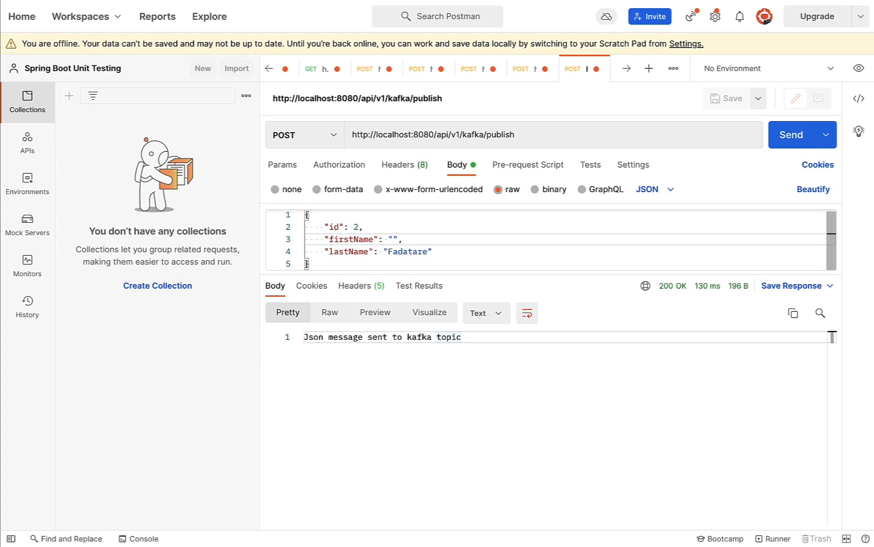
{"action": "type", "text": "Tom"}
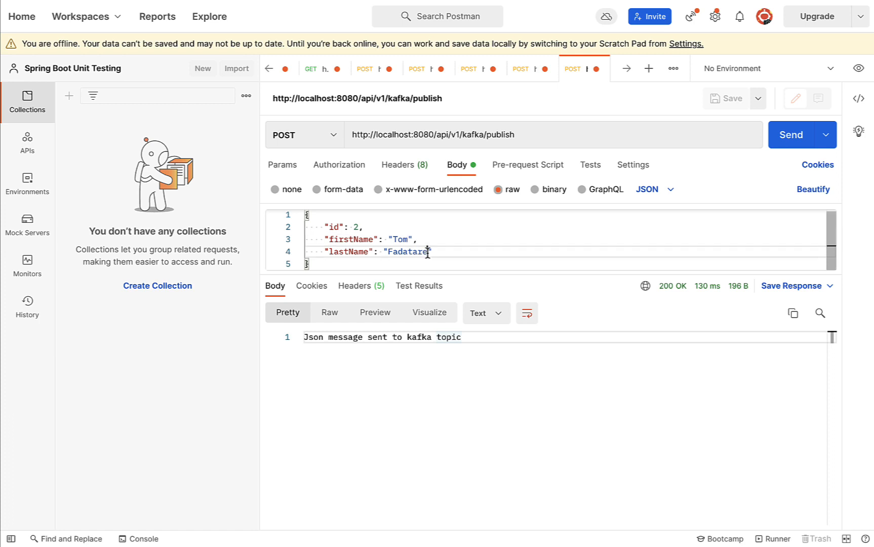
{"action": "key", "text": "Backspace"}
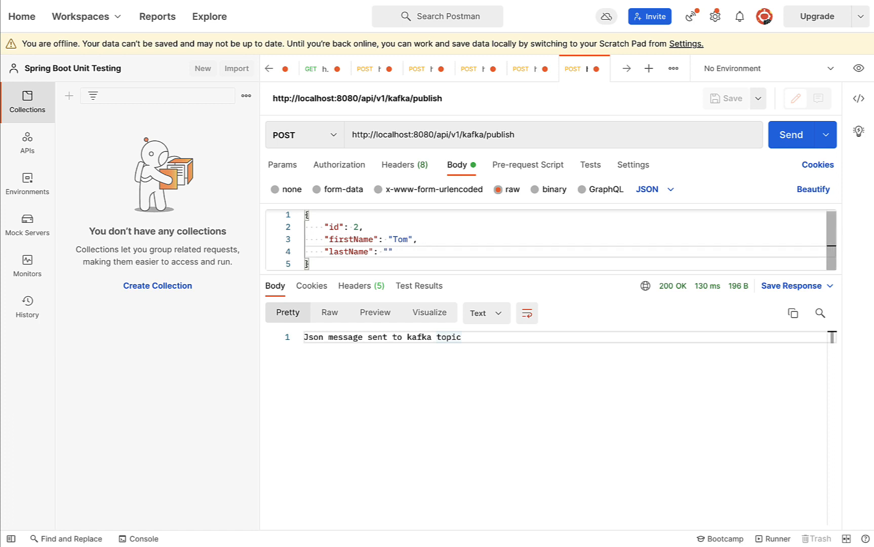
{"action": "type", "text": "Cruise"}
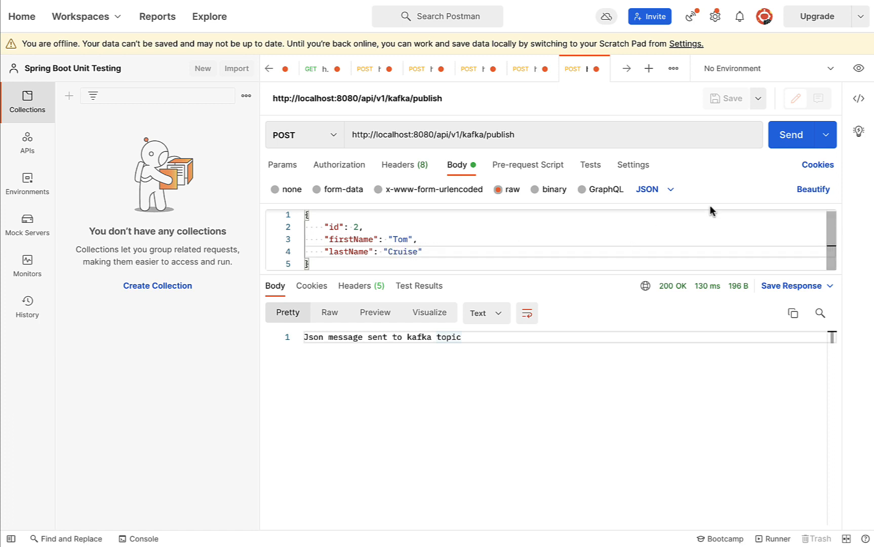
{"action": "left_click", "coordinate": [789, 134]}
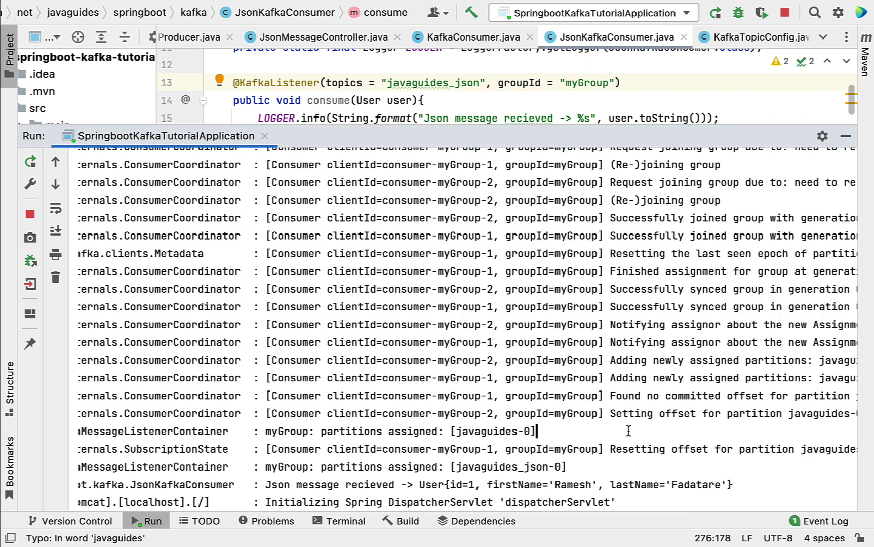
Scroll the Run console to the 'Json message recieved' line for User id 2 Tom Cruise
{"action": "scroll", "scroll_direction": "down", "scroll_amount": 3}
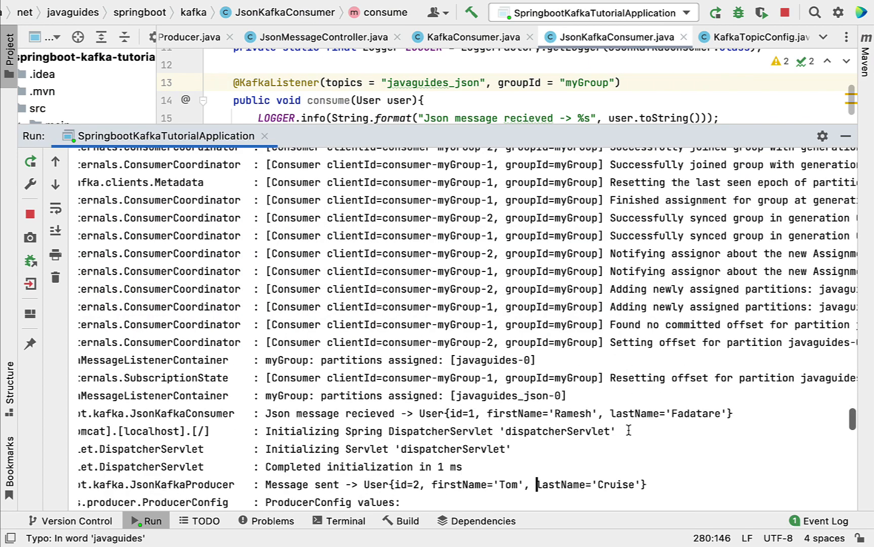
{"action": "scroll", "scroll_direction": "down", "scroll_amount": 3}
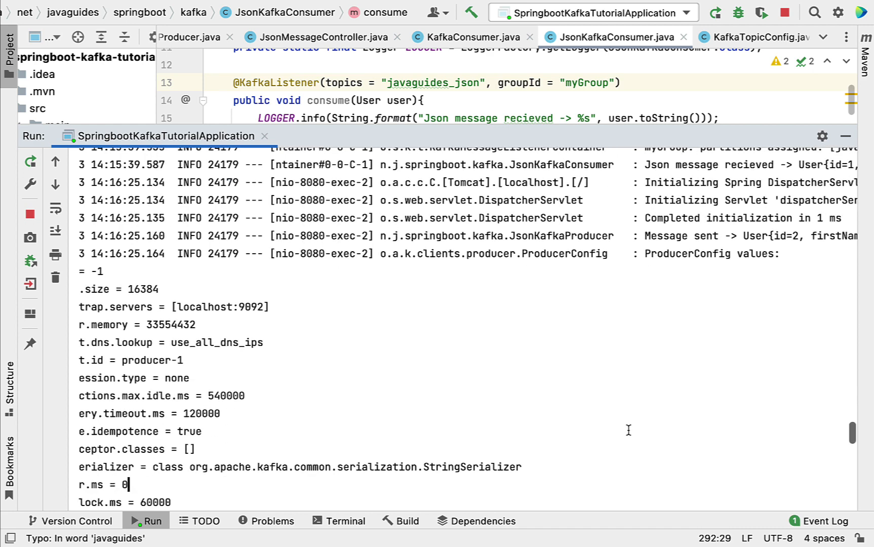
{"action": "scroll", "scroll_direction": "down", "scroll_amount": 3}
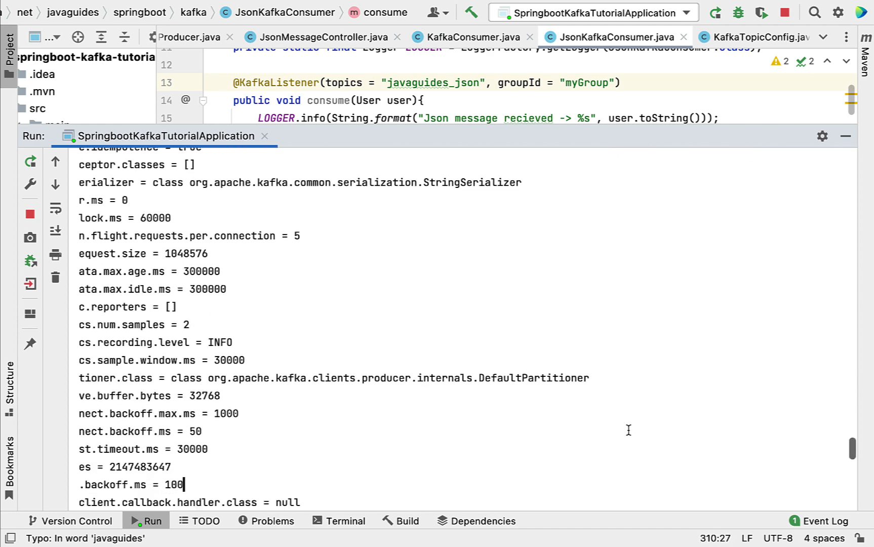
{"action": "scroll", "scroll_direction": "down", "scroll_amount": 3}
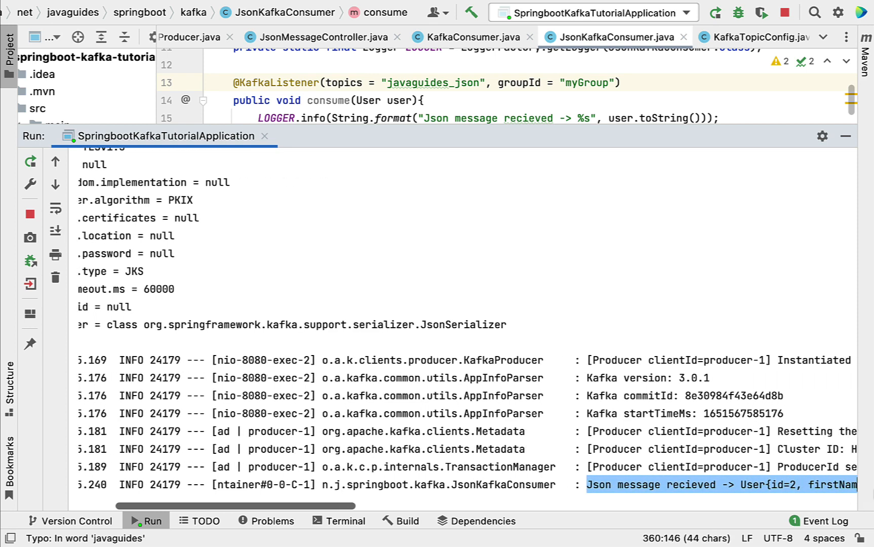
{"action": "scroll", "scroll_direction": "right", "scroll_amount": 3}
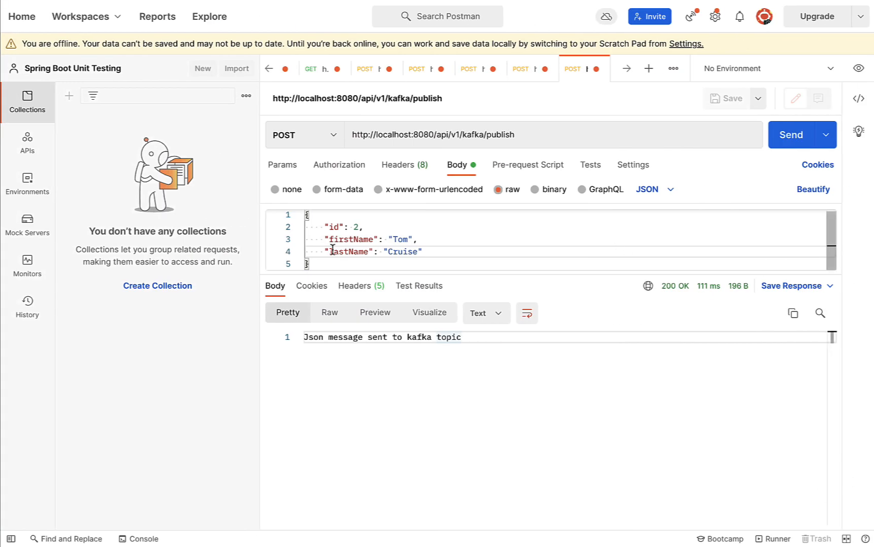
Change the JSON body to id 3, firstName John, lastName Cena and send the request
{"action": "type", "text": "3"}
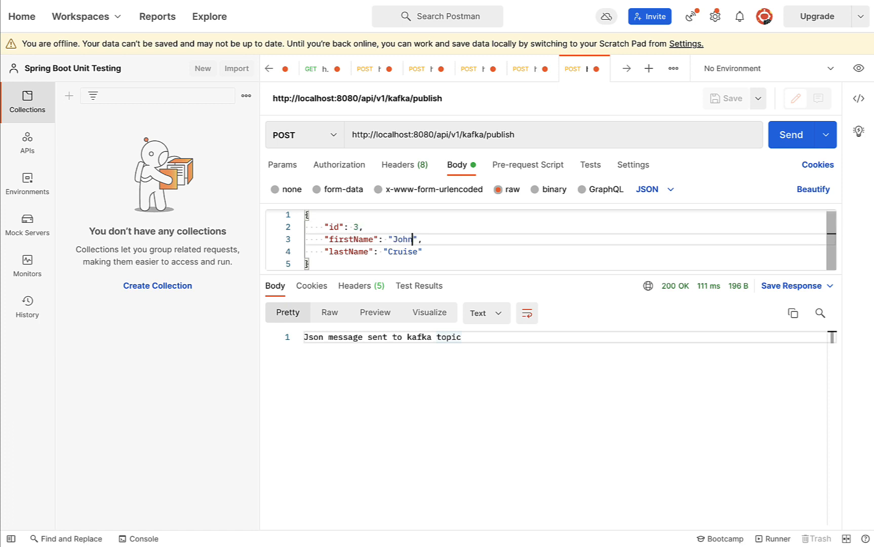
{"action": "key", "text": "Backspace"}
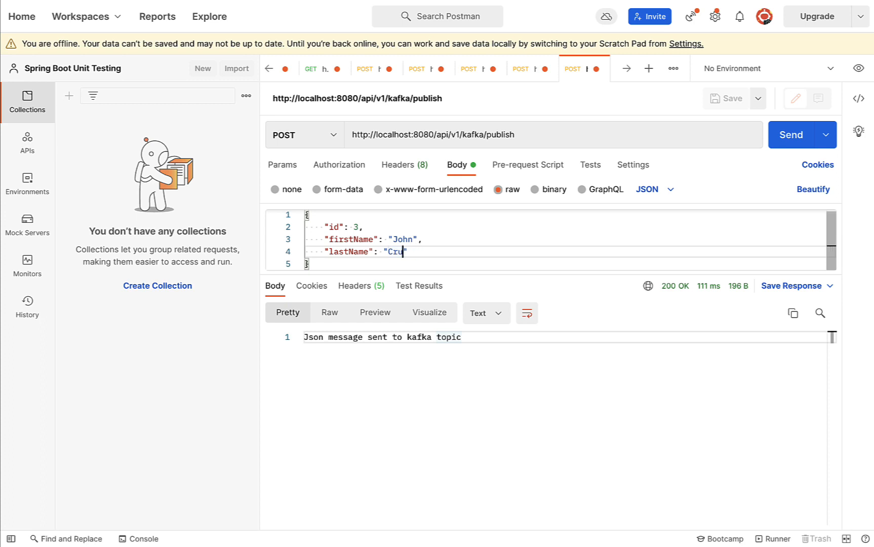
{"action": "type", "text": "Cena"}
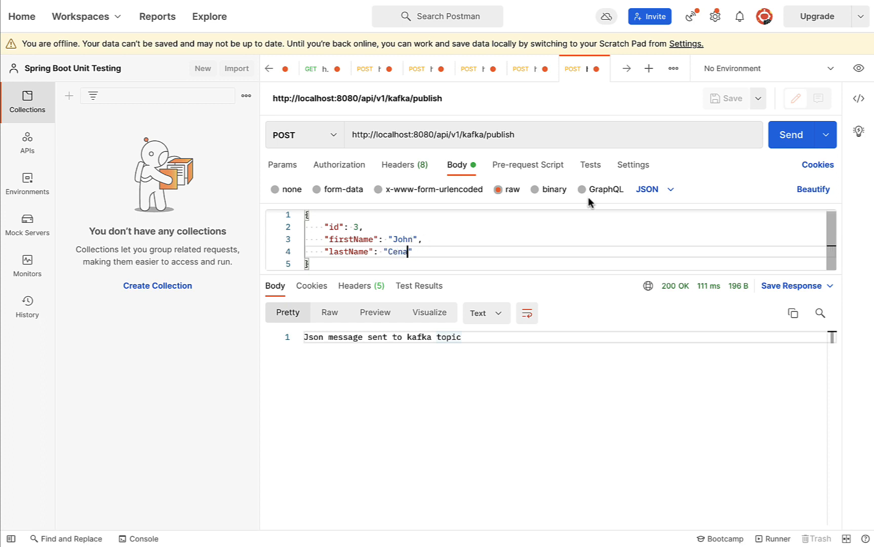
{"action": "left_click", "coordinate": [790, 135]}
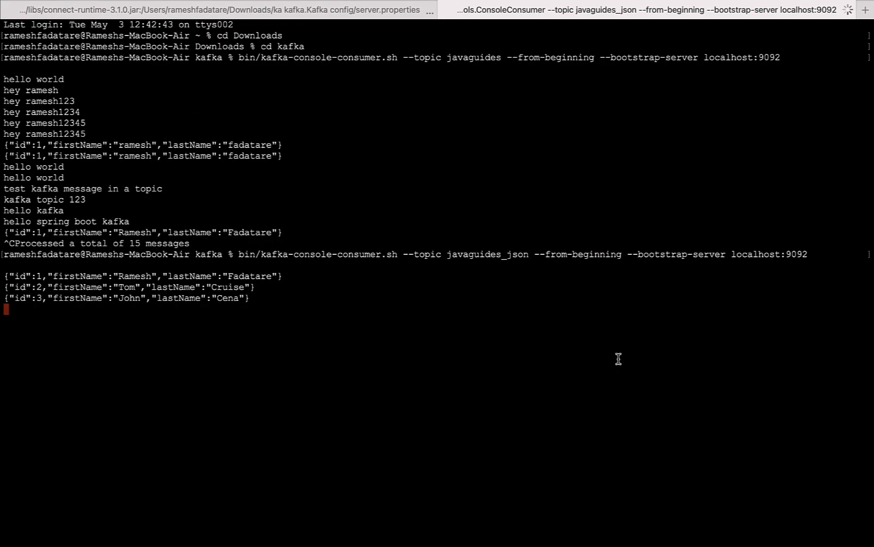
{"action": "mouse_move", "coordinate": [162, 275]}
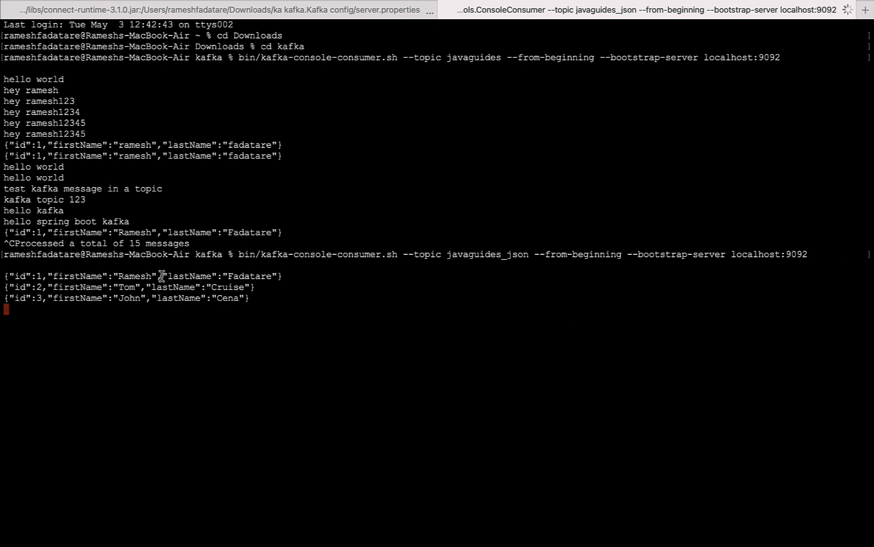
{"action": "mouse_move", "coordinate": [218, 298]}
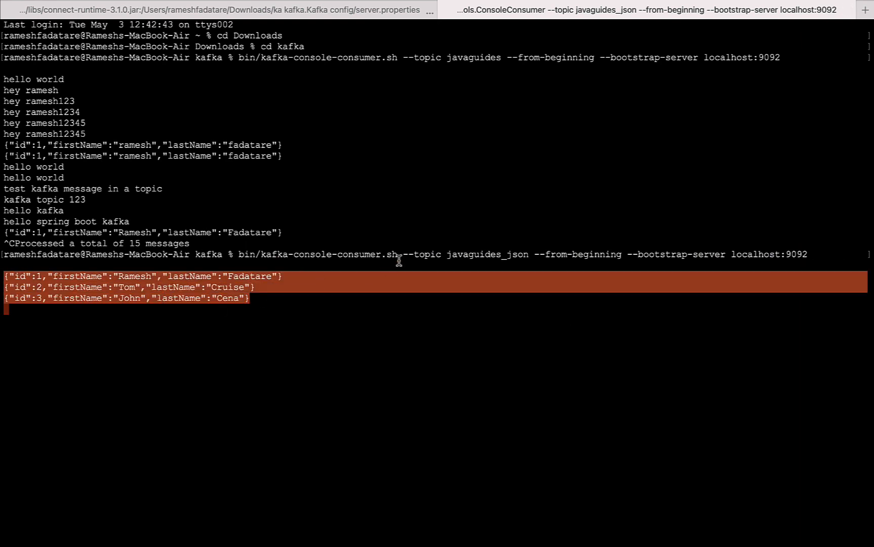
{"action": "mouse_move", "coordinate": [530, 255]}
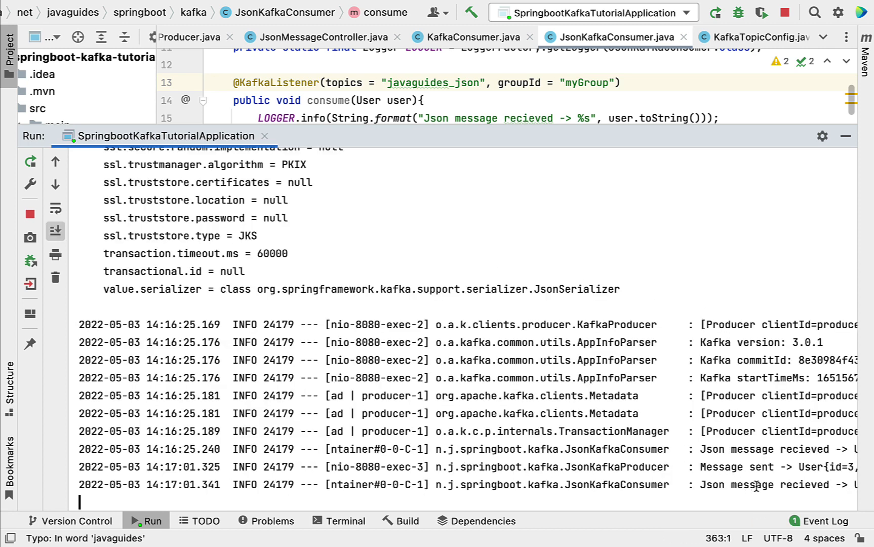
Scroll the Run console to the JsonKafkaConsumer log line for User id 3 John Cena
{"action": "scroll", "scroll_direction": "right", "scroll_amount": 3}
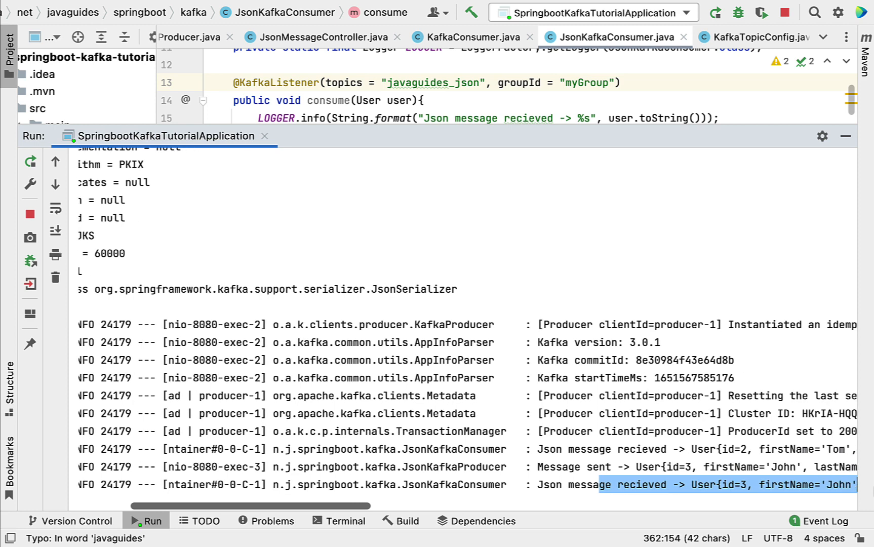
{"action": "scroll", "scroll_direction": "right", "scroll_amount": 3}
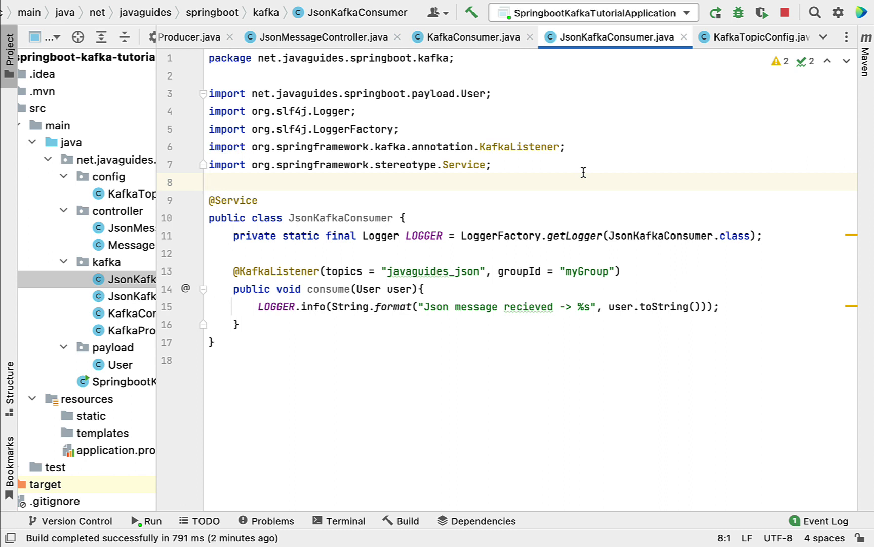
{"action": "mouse_move", "coordinate": [121, 460]}
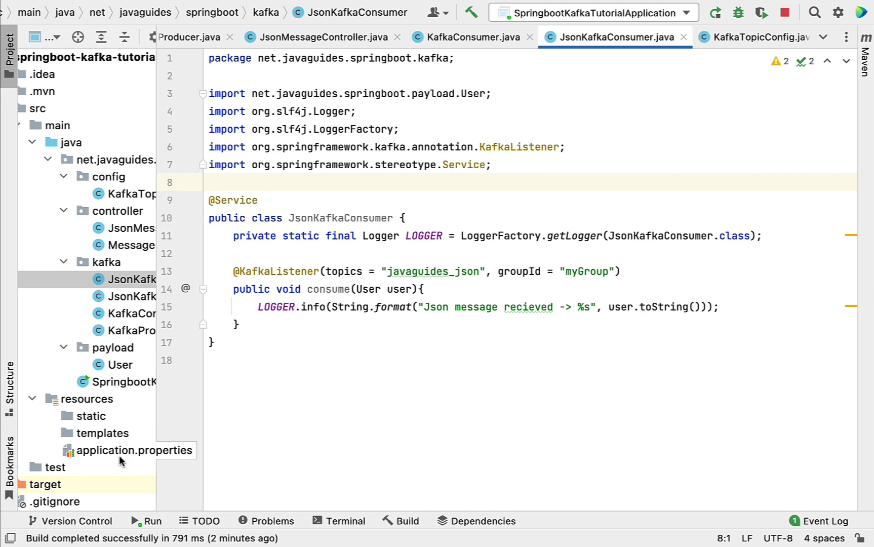
Open application.properties from src/main/resources to view the JSON serializer/deserializer settings
{"action": "double_click", "coordinate": [129, 450]}
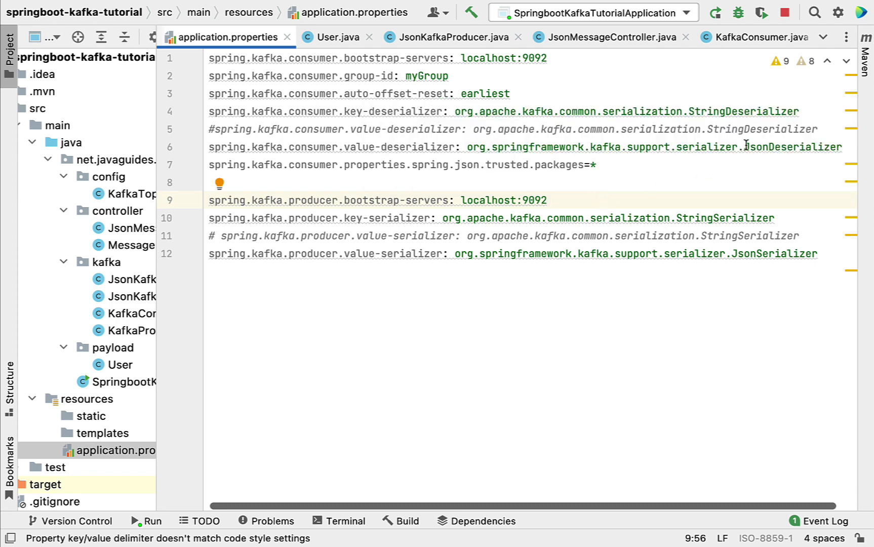
{"action": "mouse_move", "coordinate": [602, 151]}
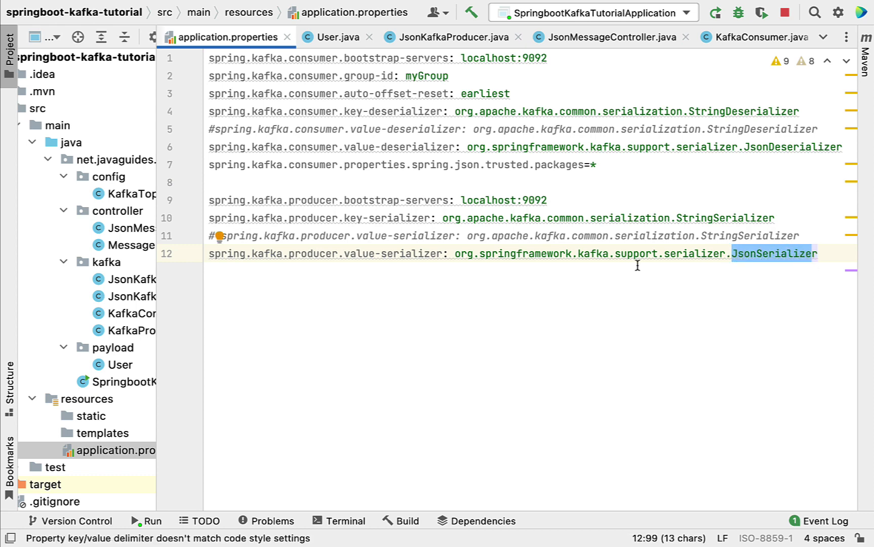
{"action": "mouse_move", "coordinate": [362, 240]}
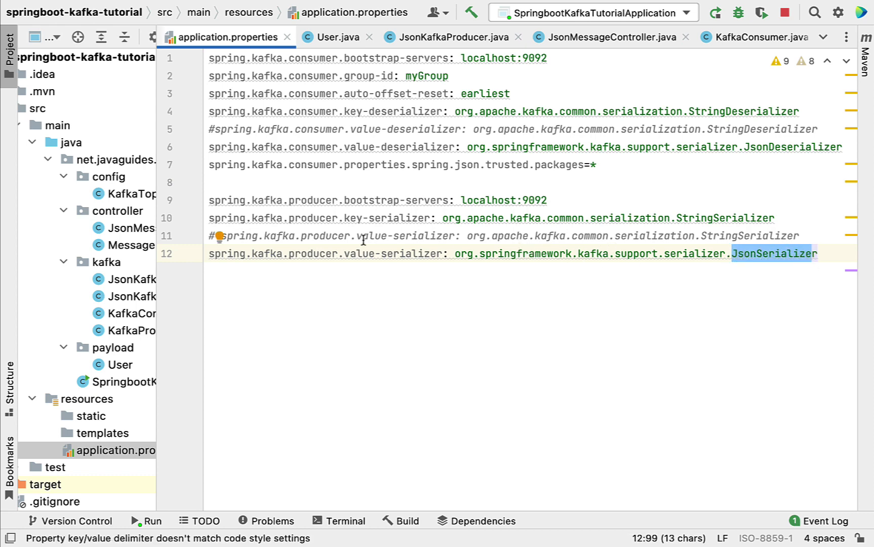
{"action": "left_click", "coordinate": [437, 253]}
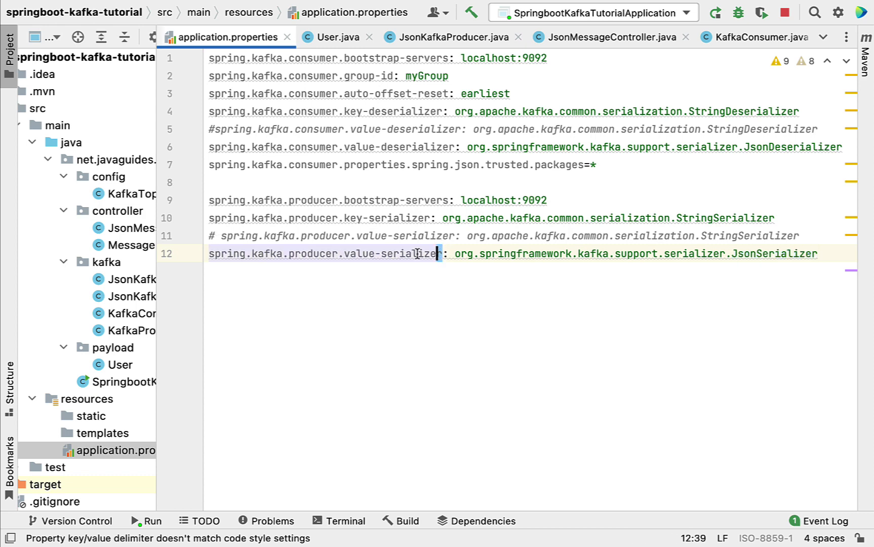